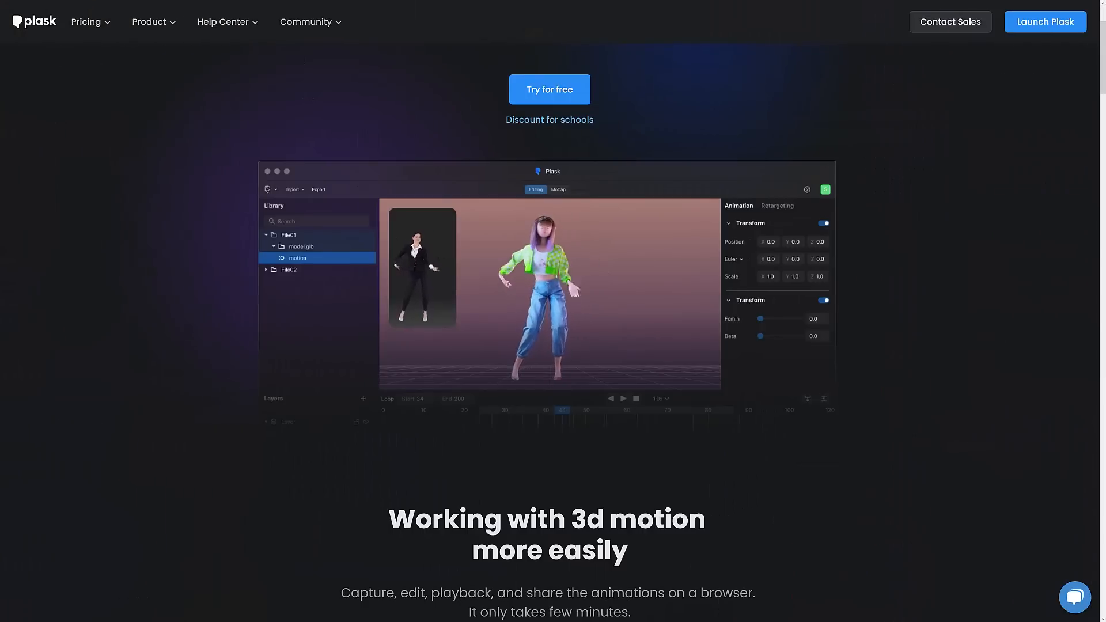
# Step: Scroll through the Plask Pose landing page
pyautogui.scroll(-3)
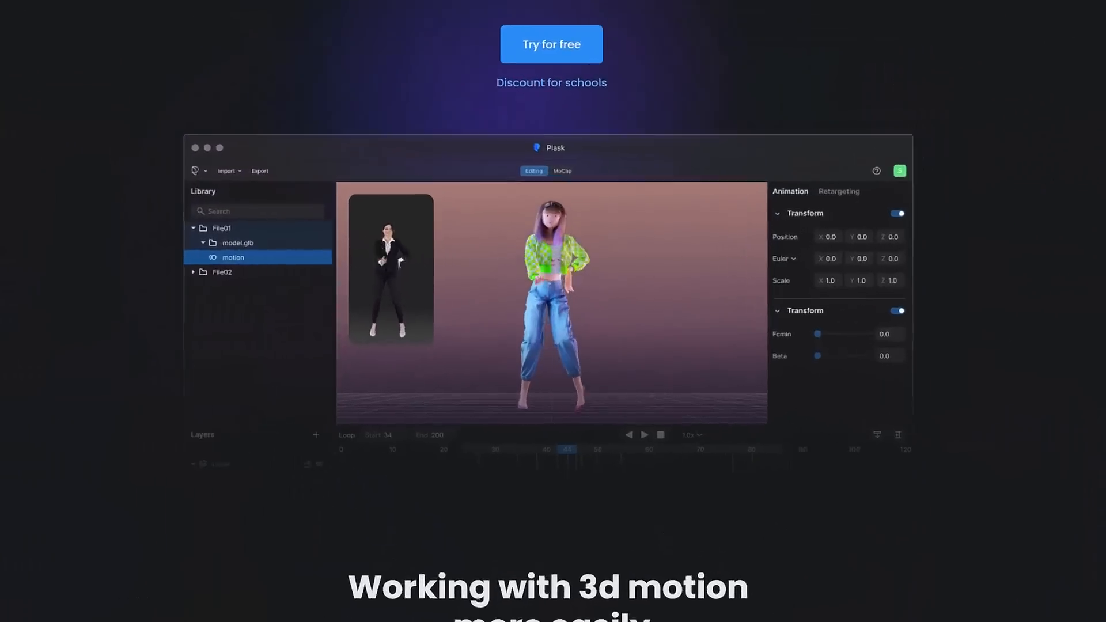
pyautogui.scroll(-3)
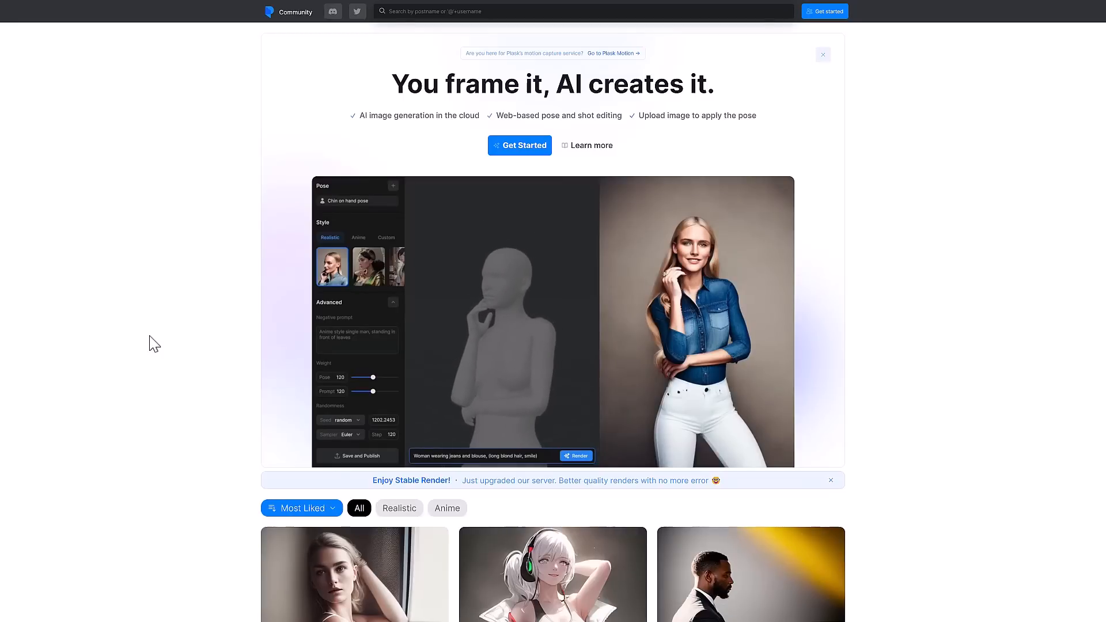
pyautogui.click(575, 456)
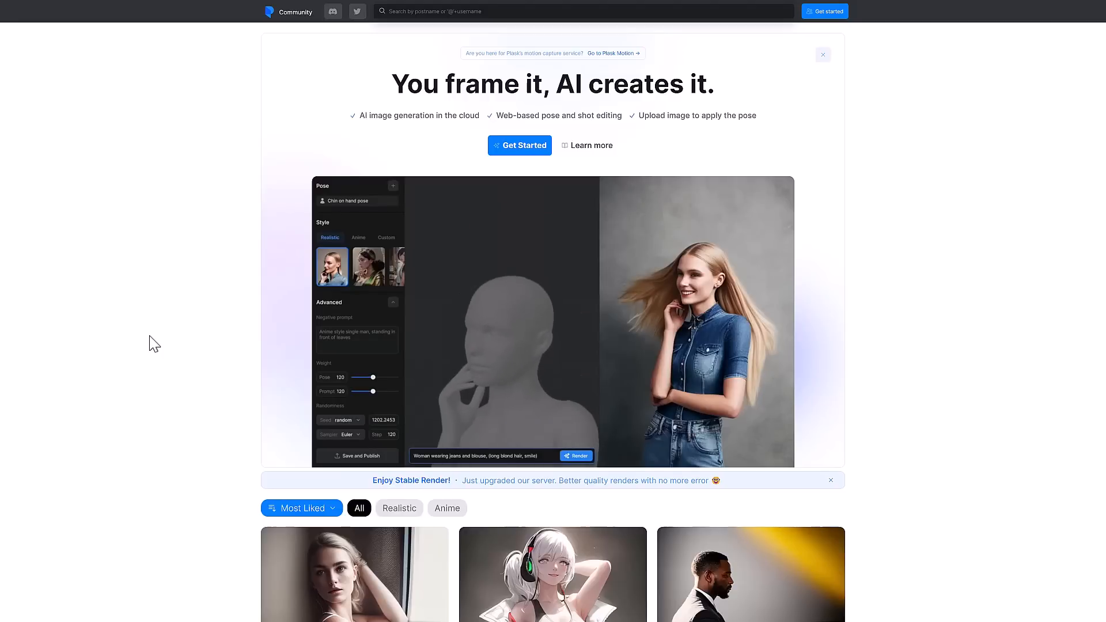
pyautogui.moveTo(431, 330)
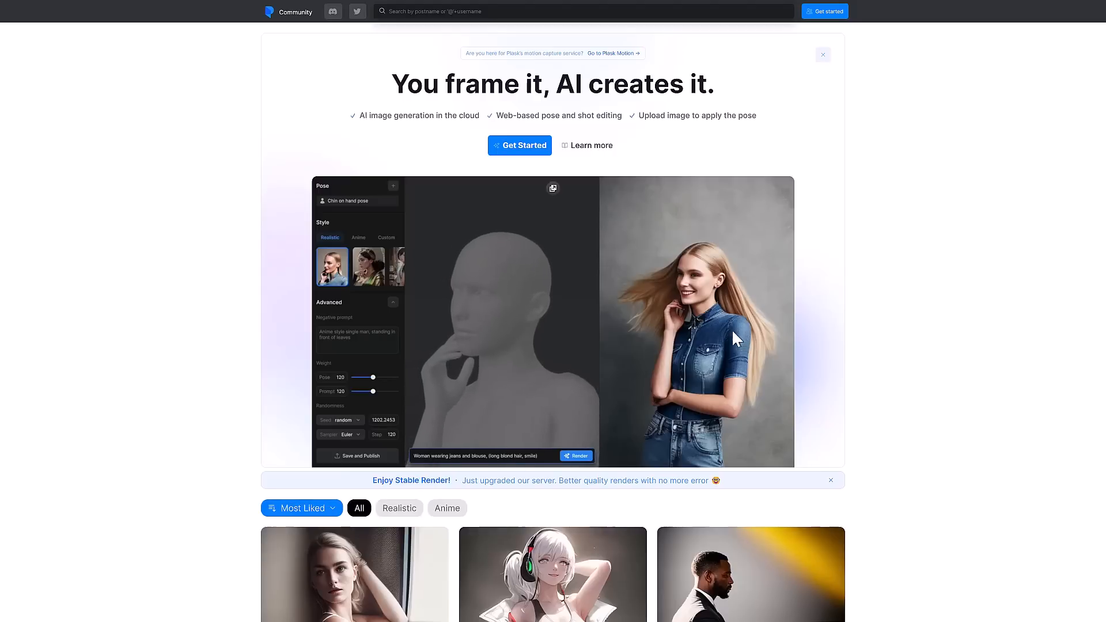
pyautogui.scroll(-3)
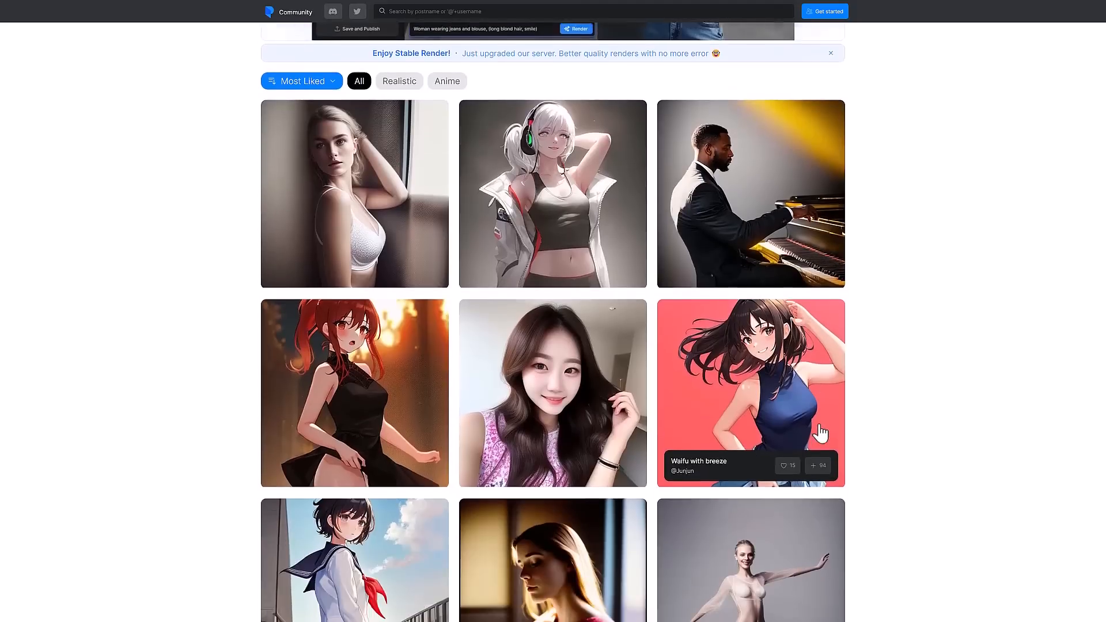
pyautogui.scroll(-3)
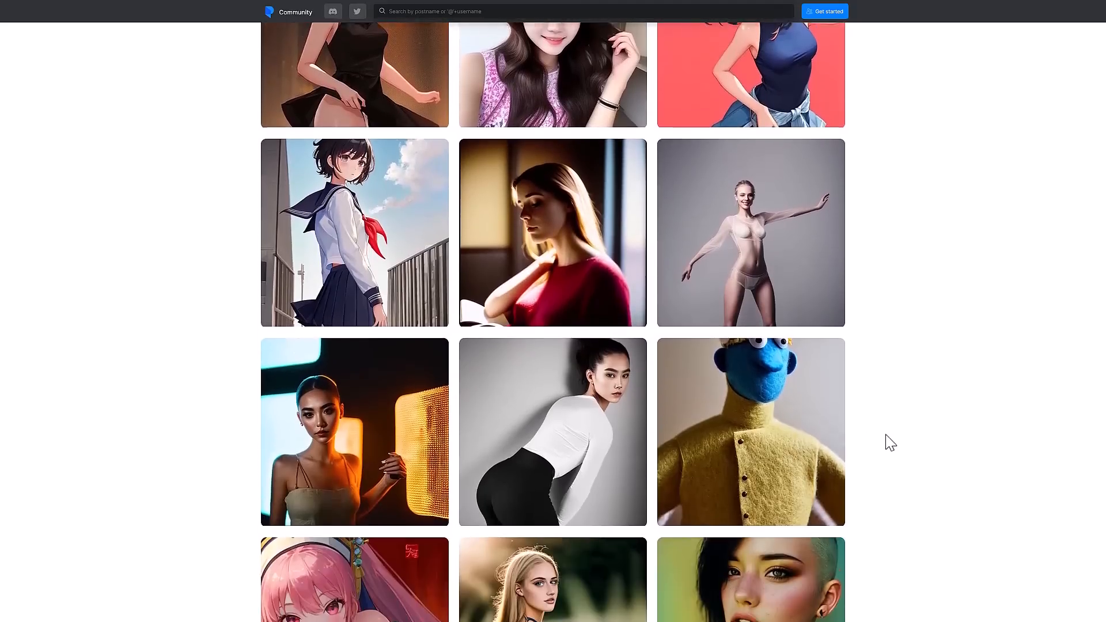
pyautogui.scroll(-3)
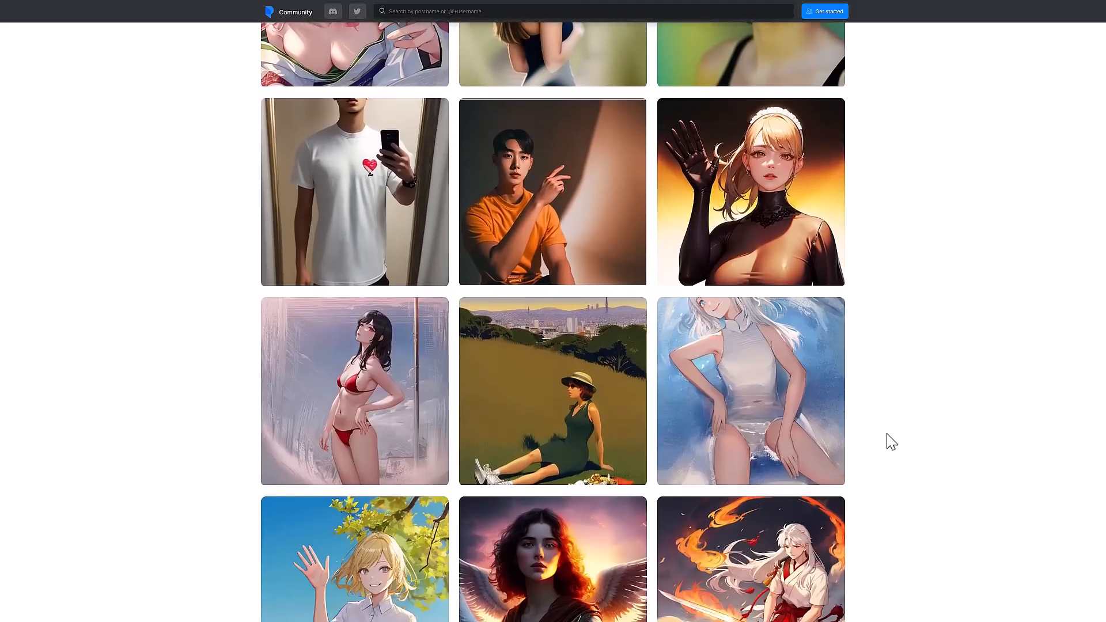
pyautogui.scroll(-3)
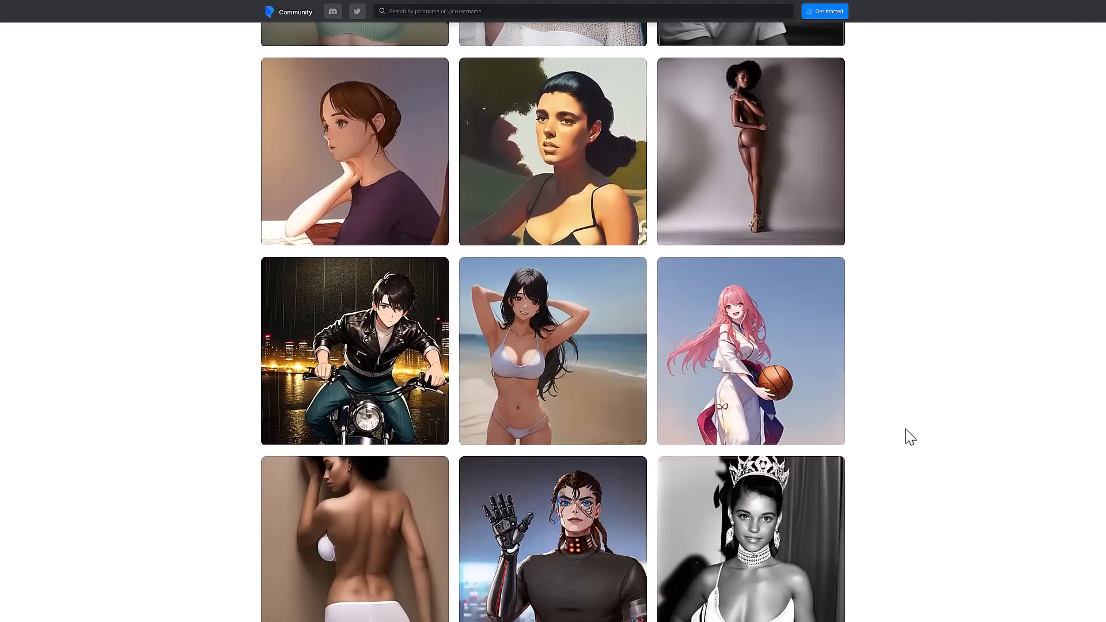
pyautogui.scroll(-3)
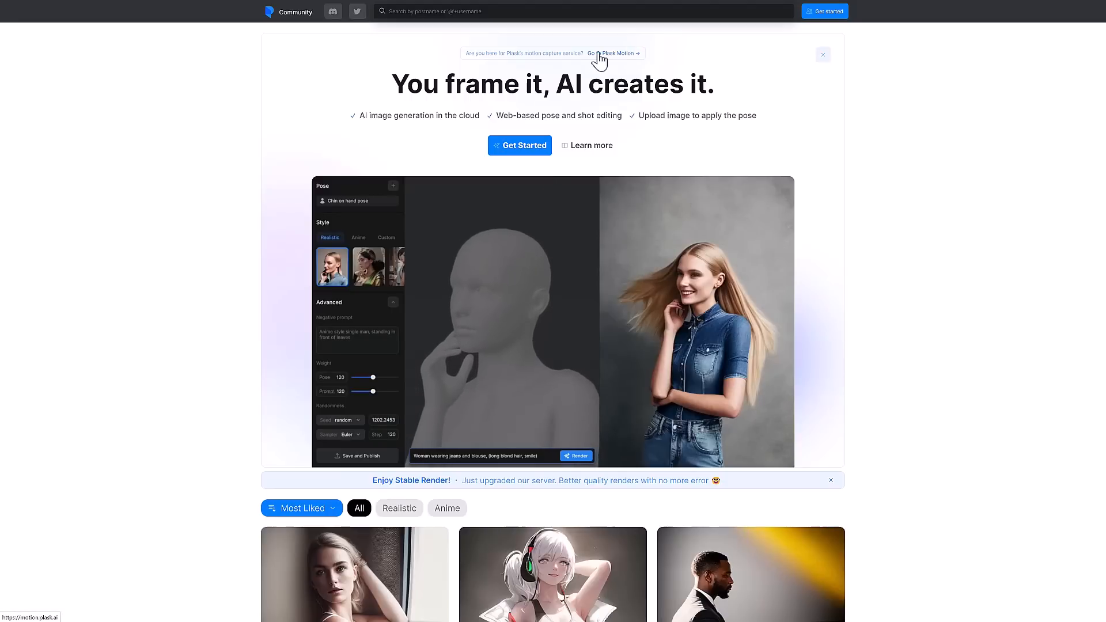
# Step: Enter My Workspace and toggle the figure from Female to Male and back
pyautogui.click(519, 146)
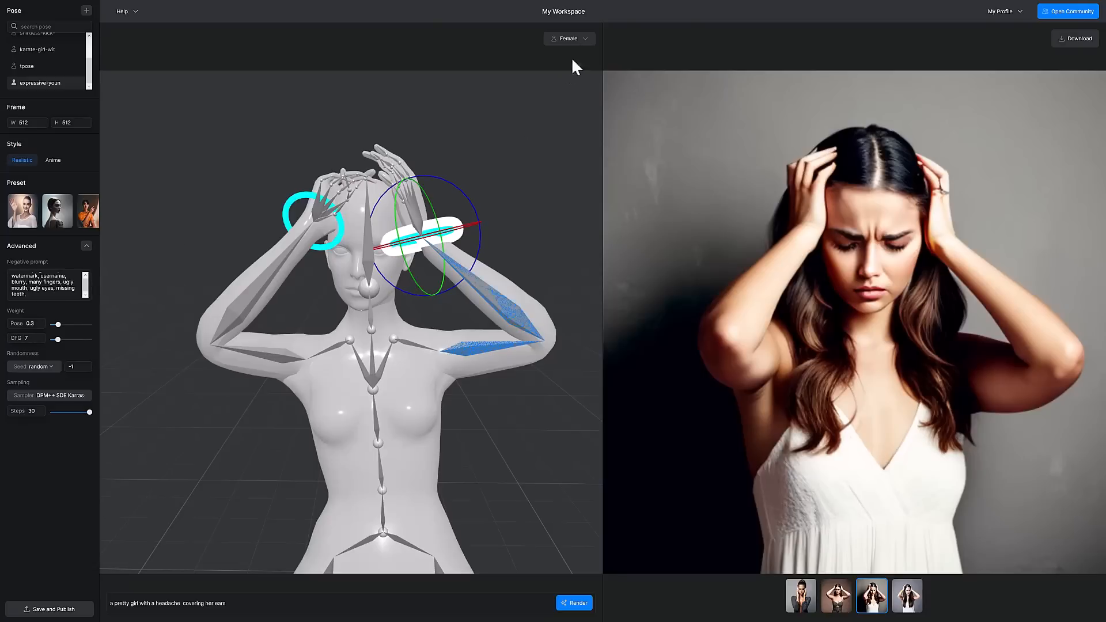
pyautogui.click(569, 38)
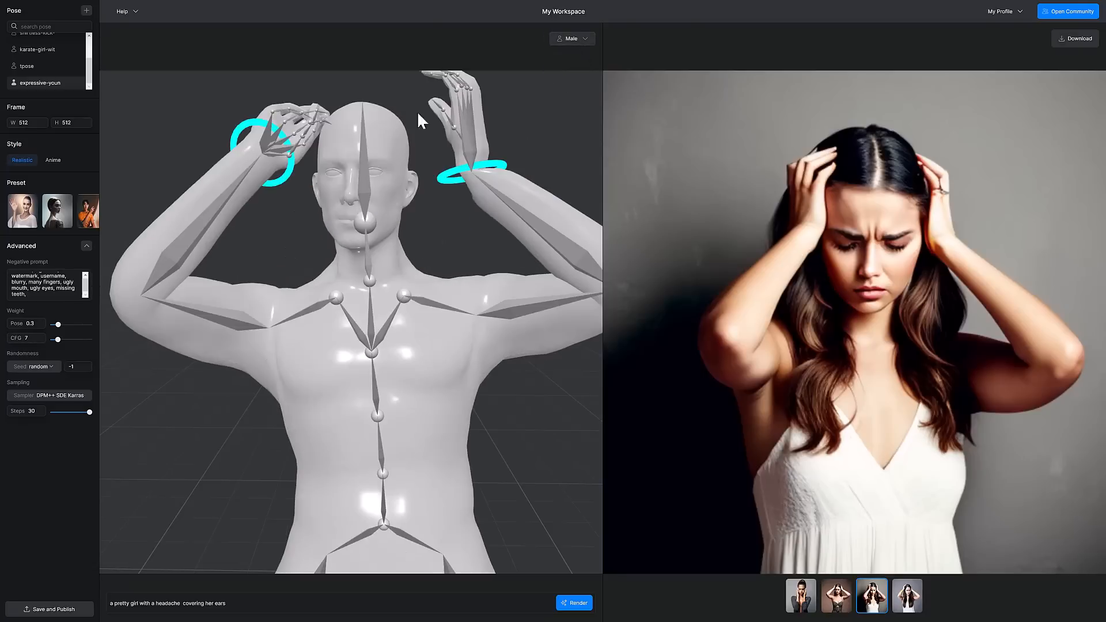
pyautogui.click(571, 38)
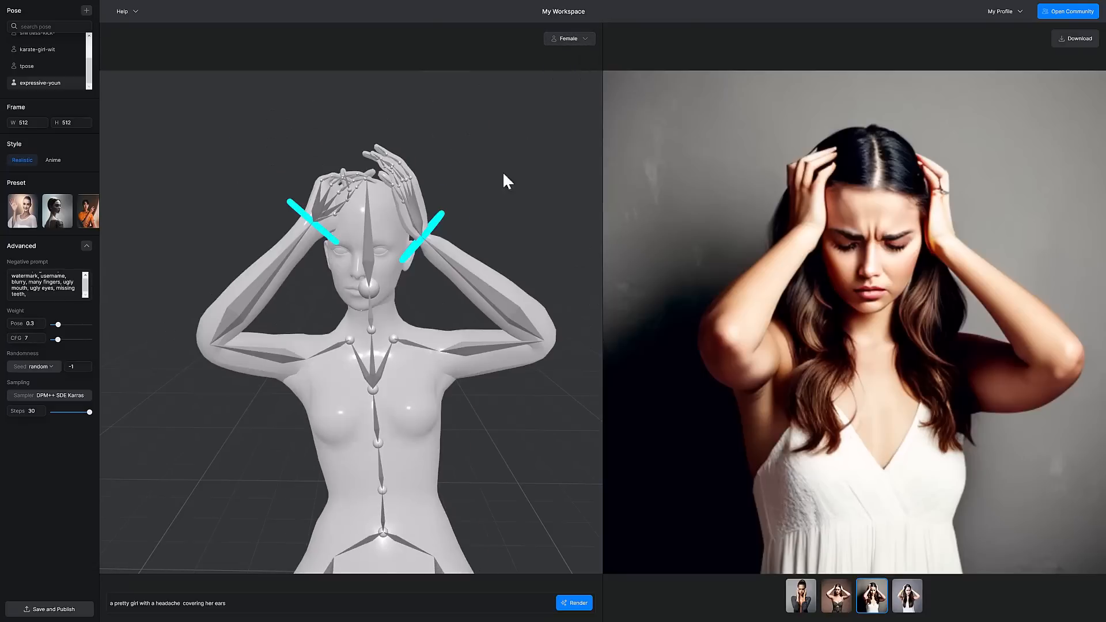
pyautogui.moveTo(459, 232)
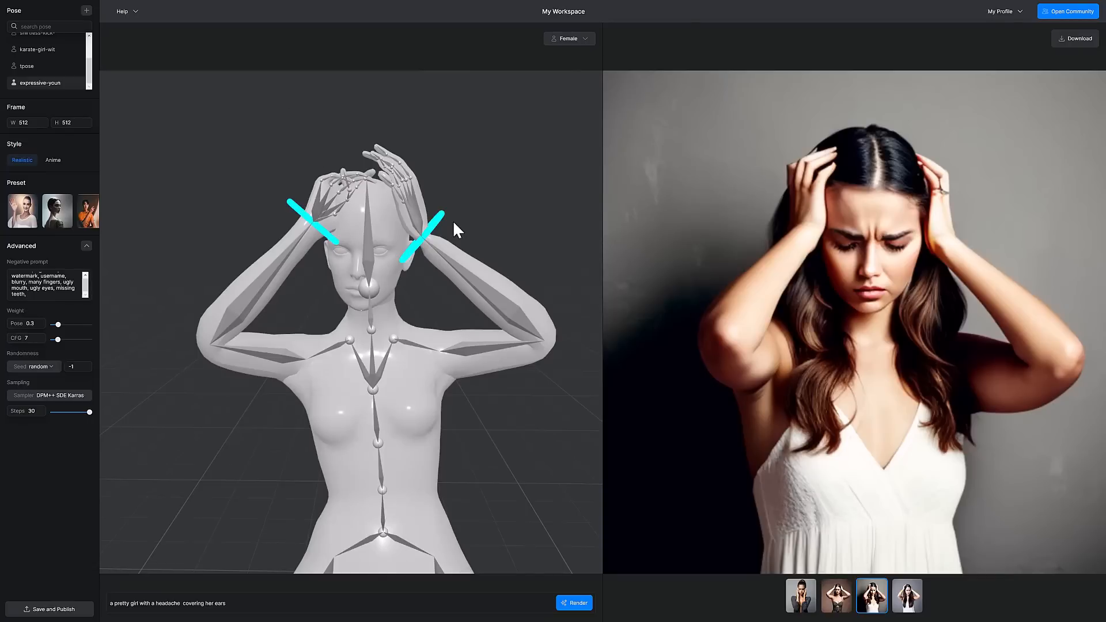
pyautogui.click(127, 603)
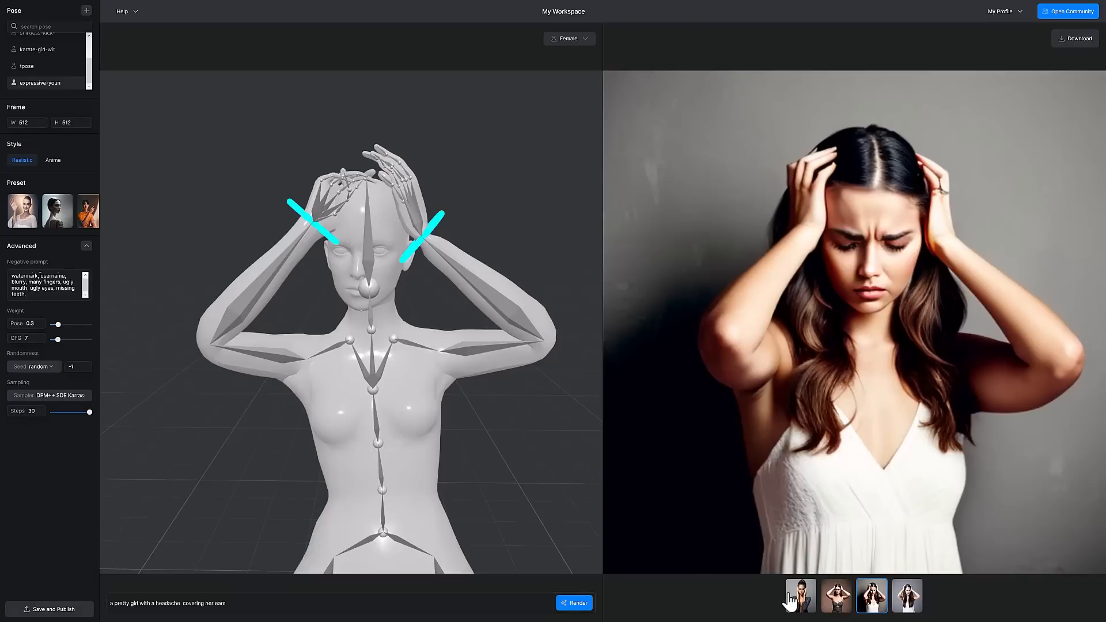
pyautogui.moveTo(421, 493)
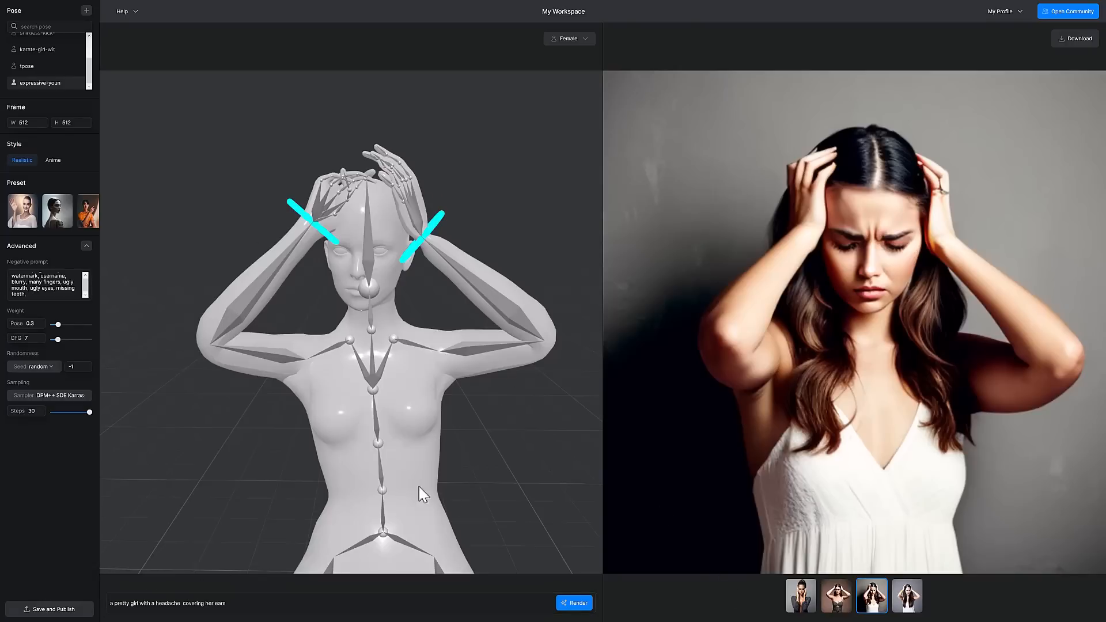
pyautogui.moveTo(821, 390)
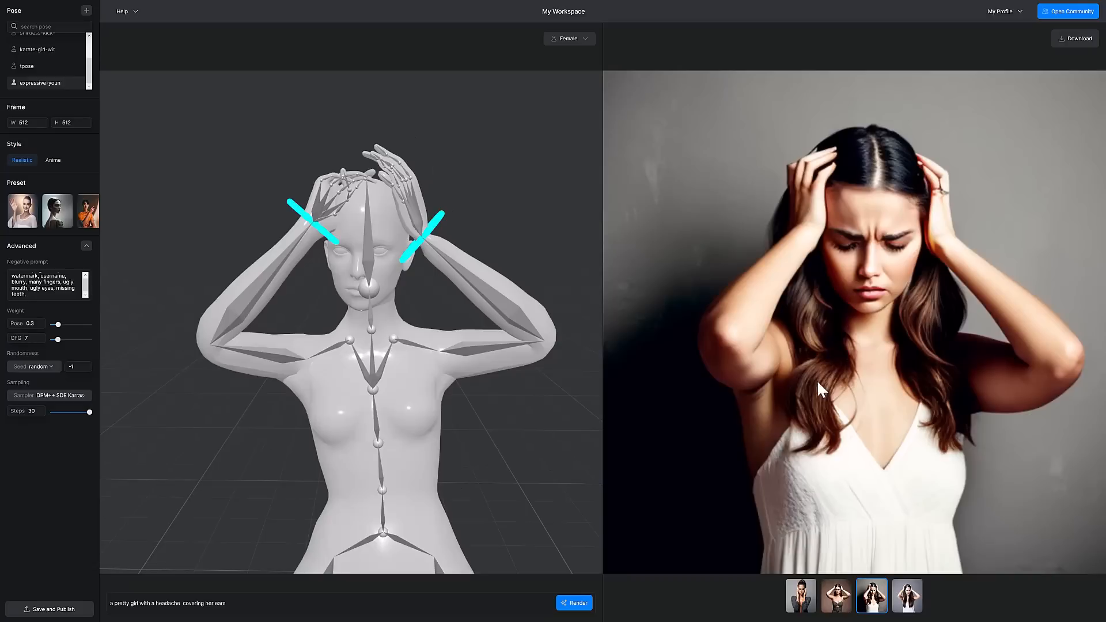
pyautogui.moveTo(995, 289)
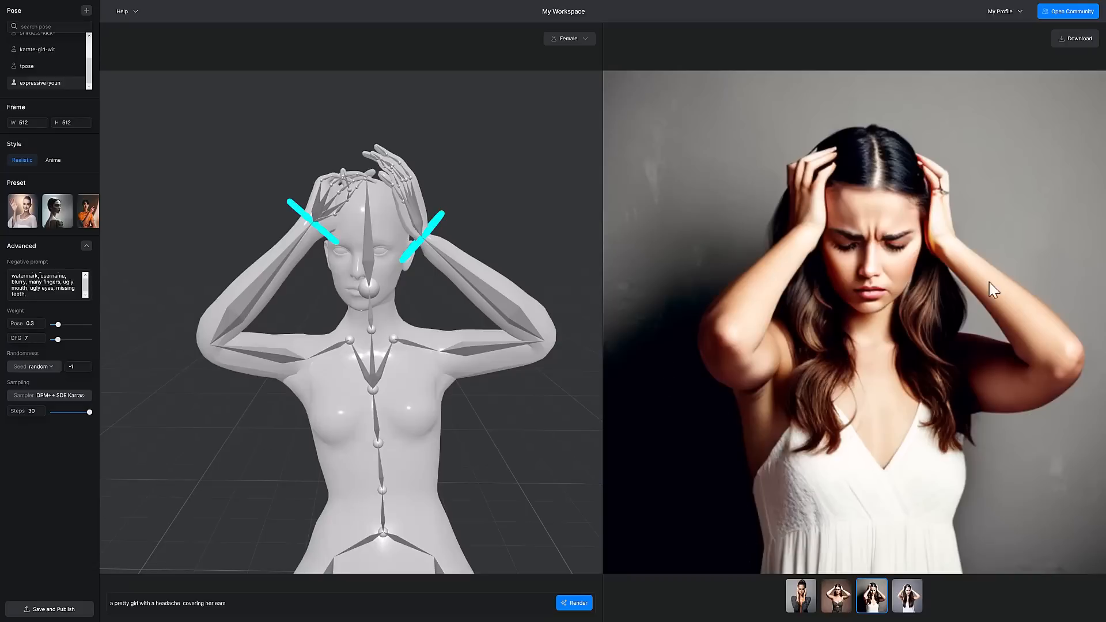
pyautogui.moveTo(276, 413)
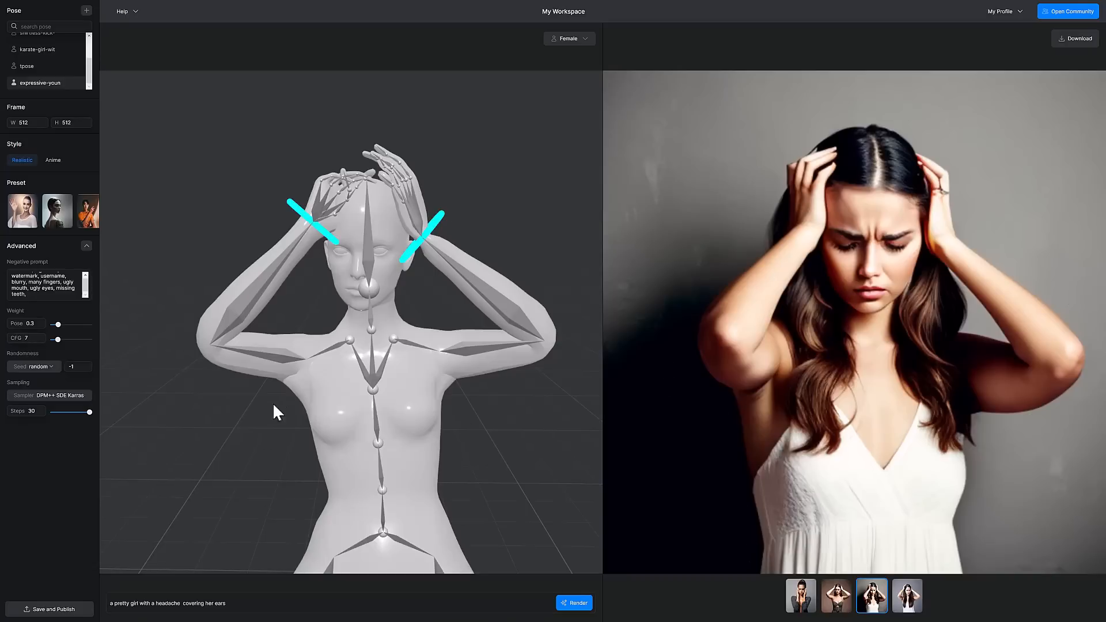
pyautogui.moveTo(51, 167)
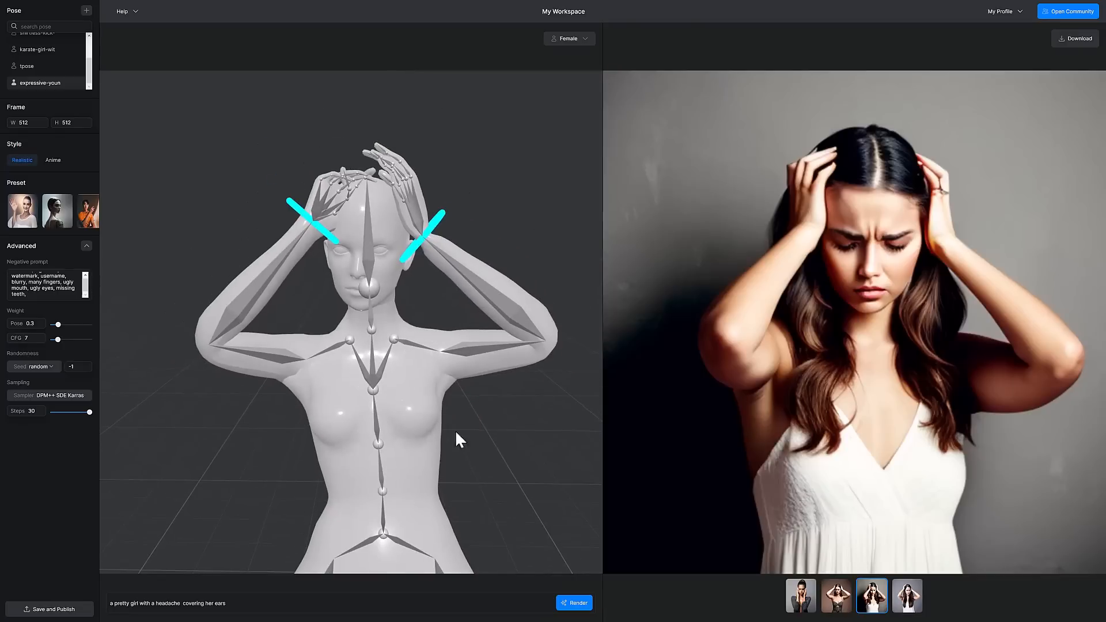
pyautogui.moveTo(315, 303)
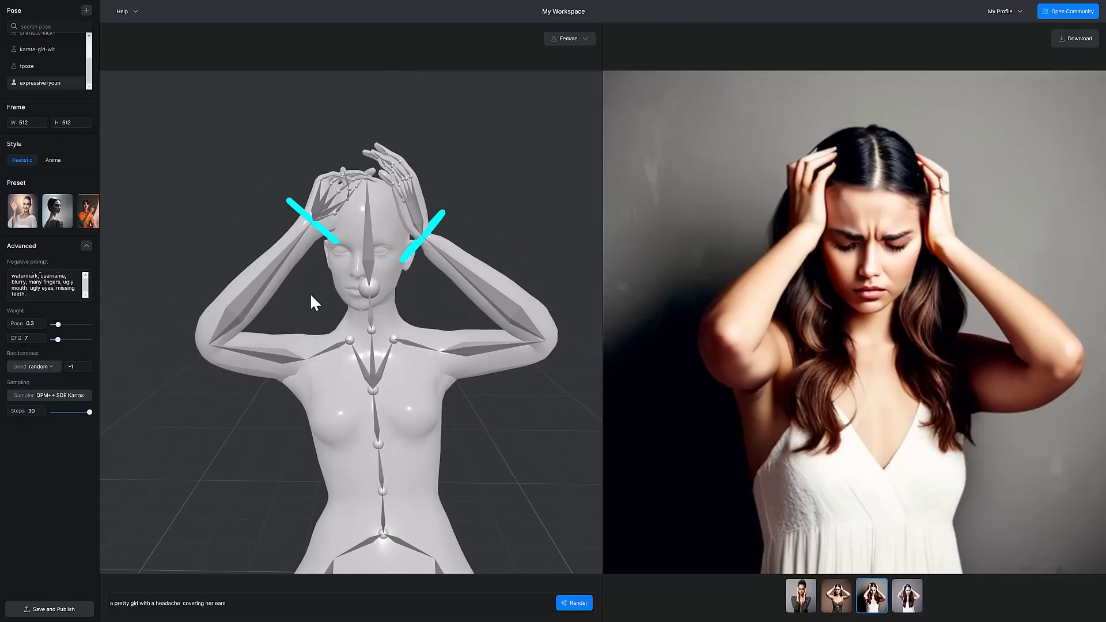
# Step: Cycle through all four headache render thumbnails, ending on the long-haired woman
pyautogui.click(801, 594)
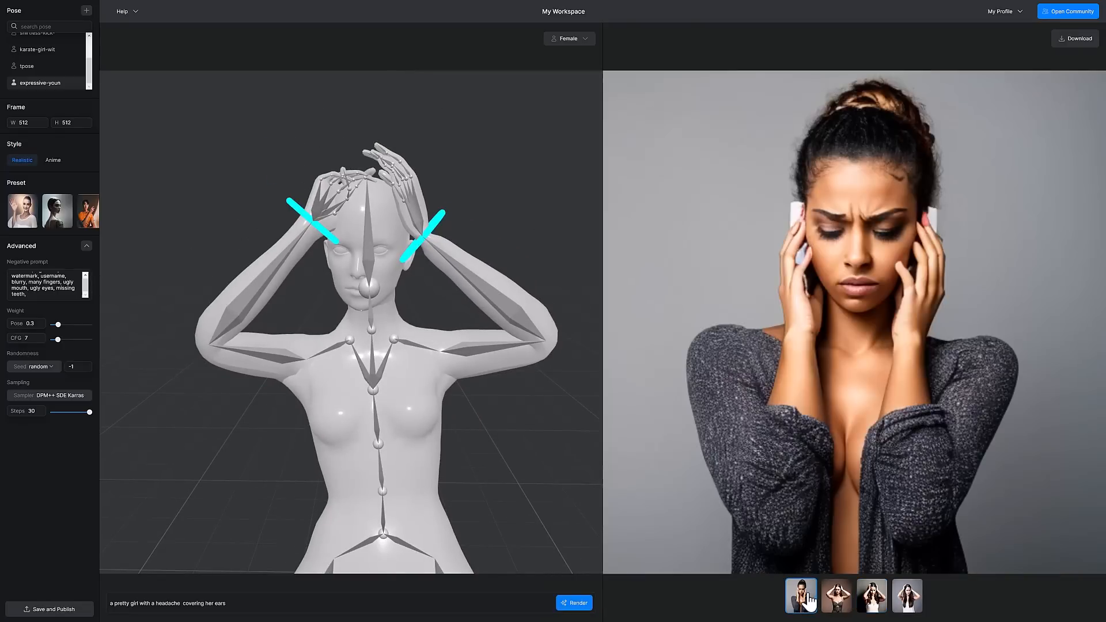
pyautogui.click(836, 595)
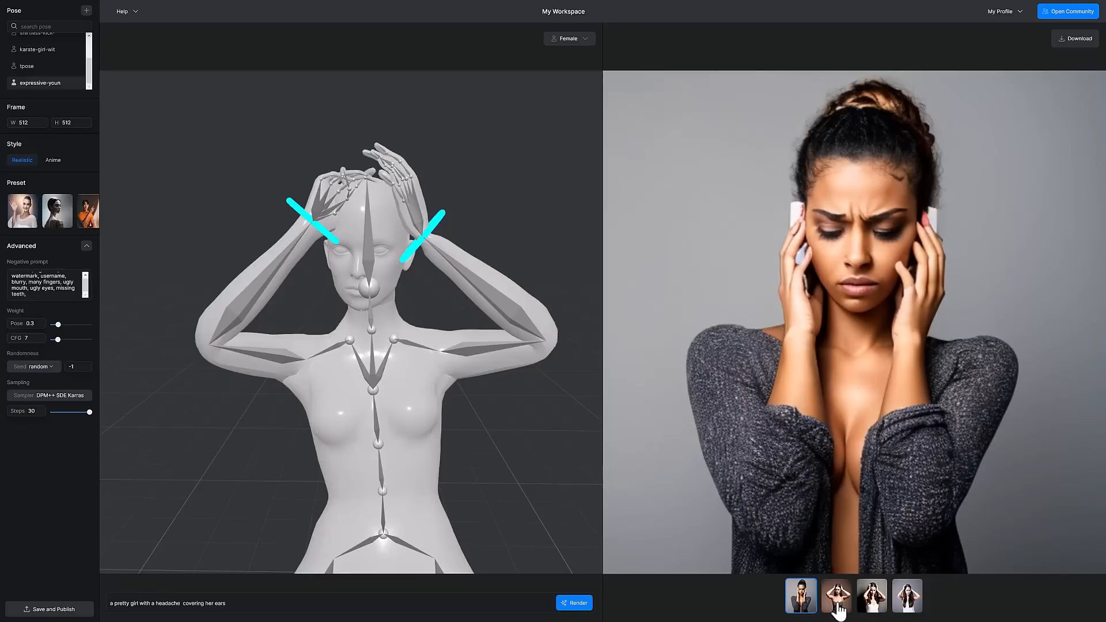
pyautogui.click(871, 595)
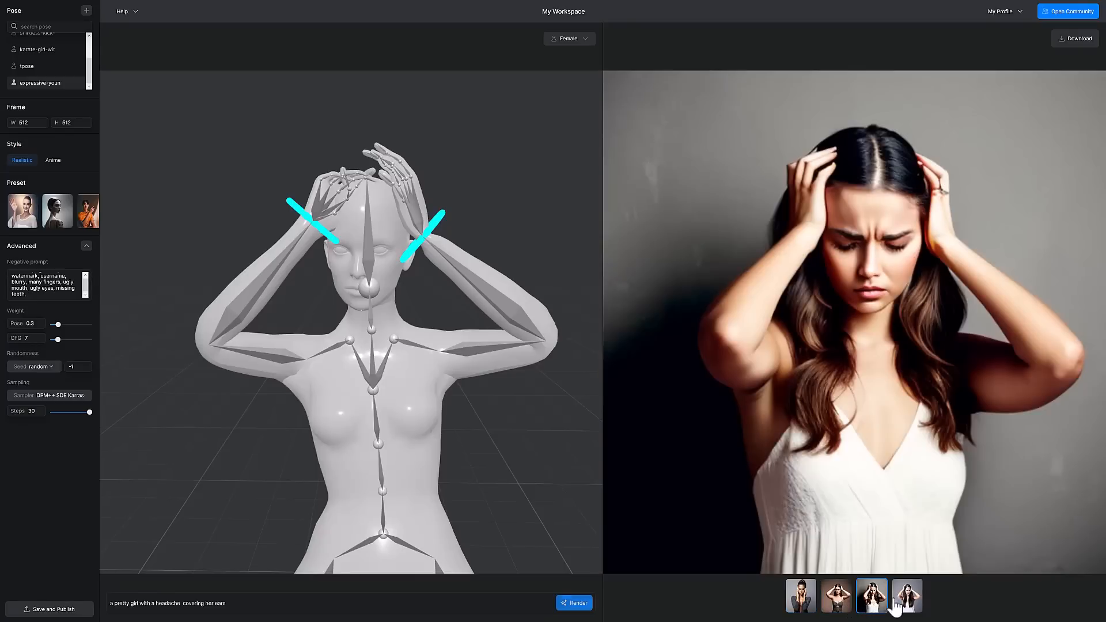
pyautogui.click(907, 595)
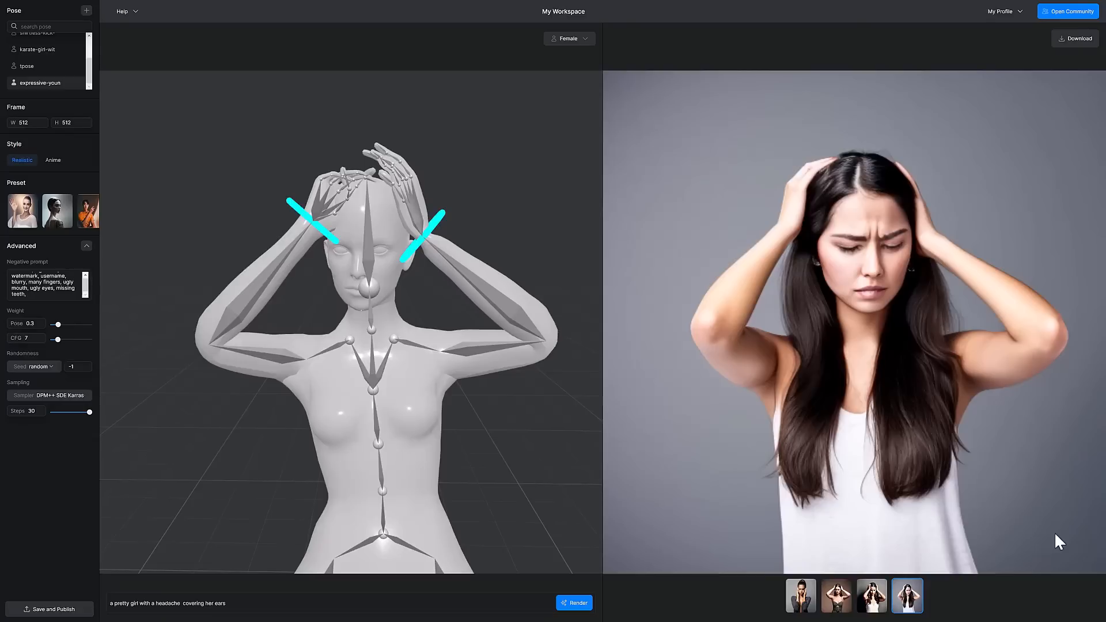
pyautogui.moveTo(268, 250)
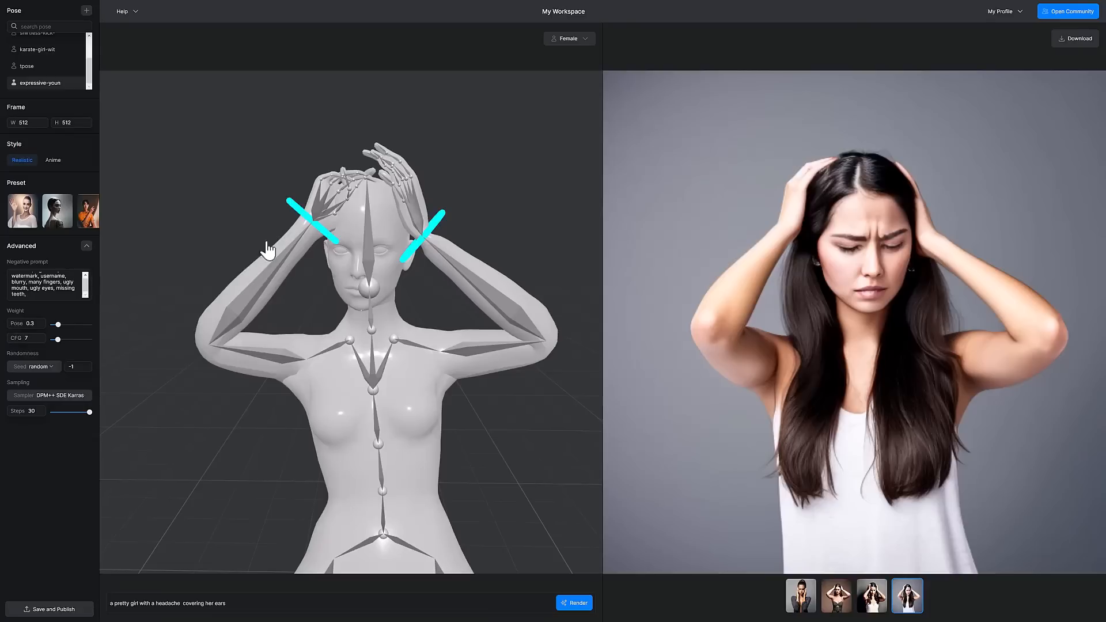
pyautogui.moveTo(127, 593)
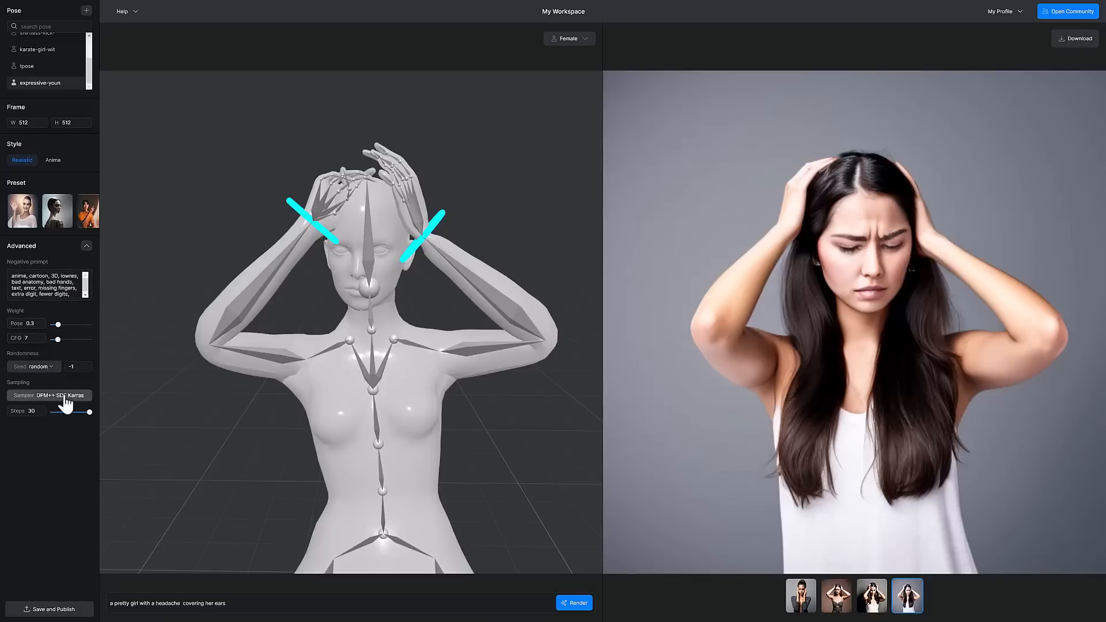
# Step: Open the sampling methods list, then collapse the advanced generation settings
pyautogui.click(50, 395)
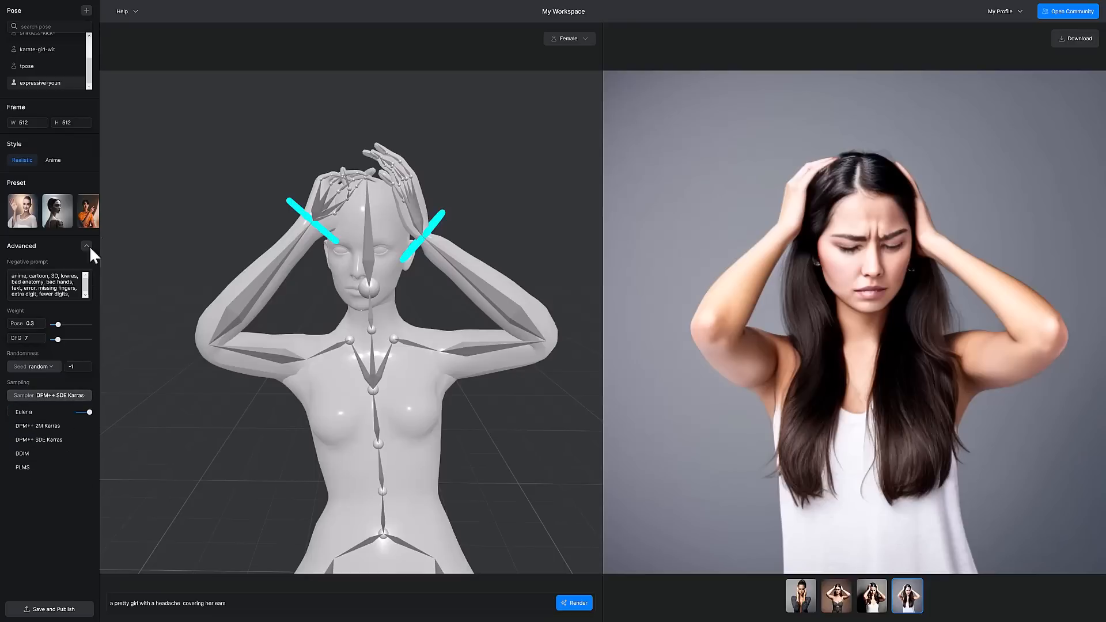
pyautogui.click(85, 246)
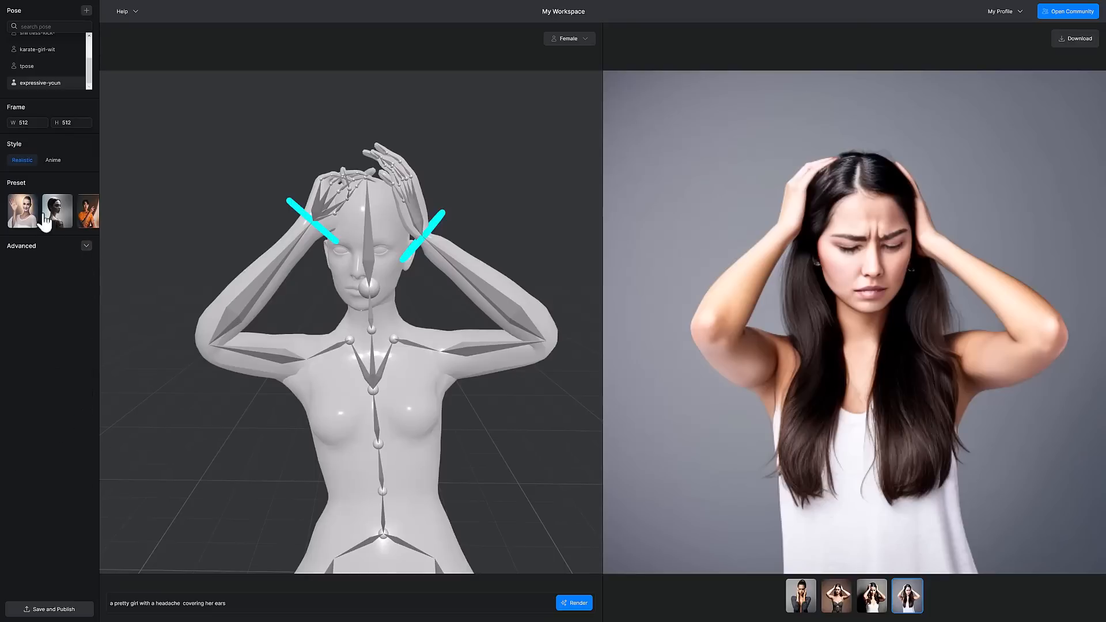
pyautogui.moveTo(85, 219)
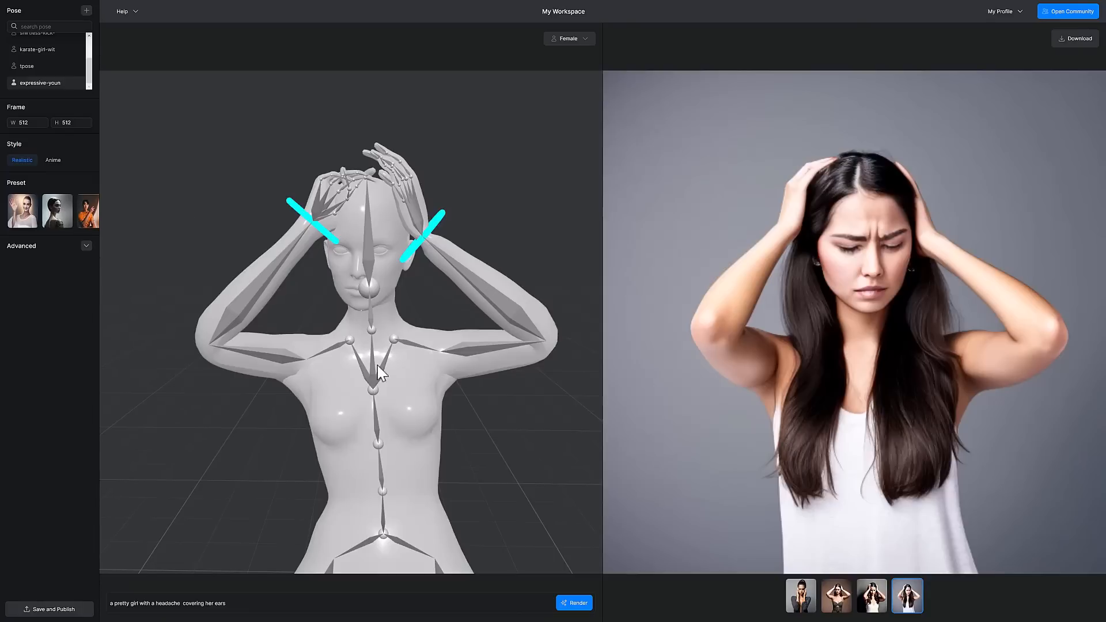
pyautogui.moveTo(529, 386)
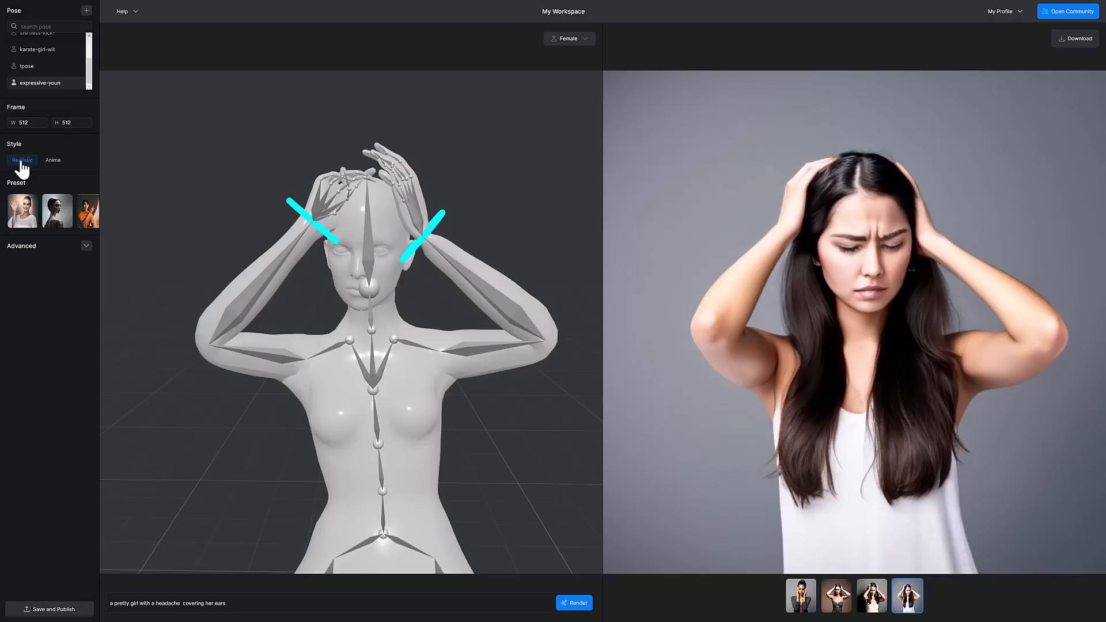
# Step: Select the Anime style and render the headache pose
pyautogui.click(53, 160)
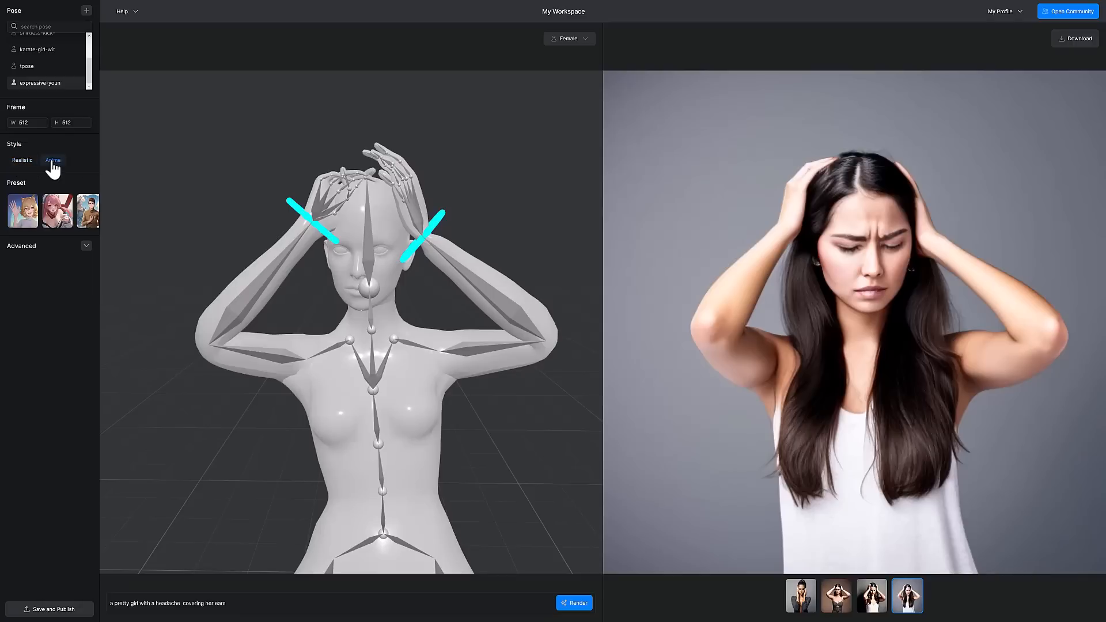
pyautogui.click(53, 160)
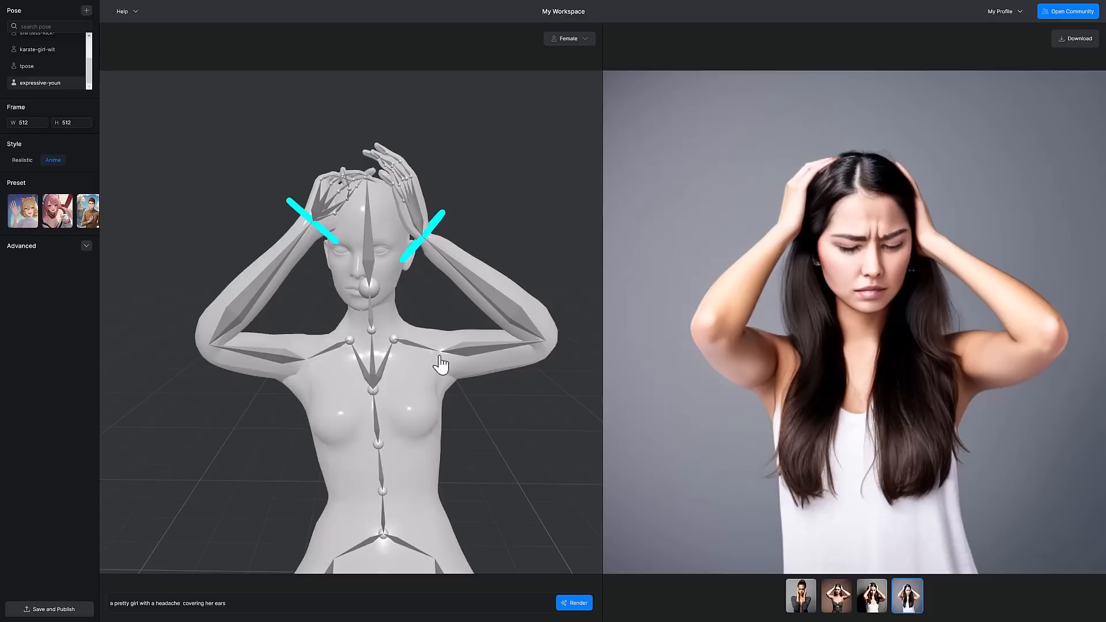
pyautogui.moveTo(603, 616)
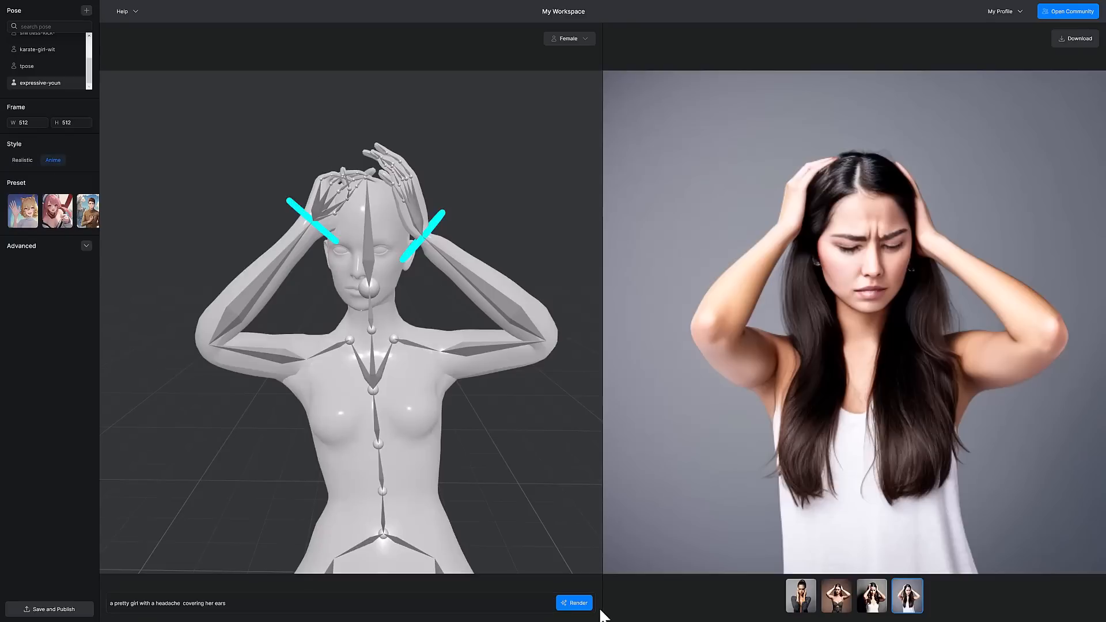
pyautogui.click(575, 603)
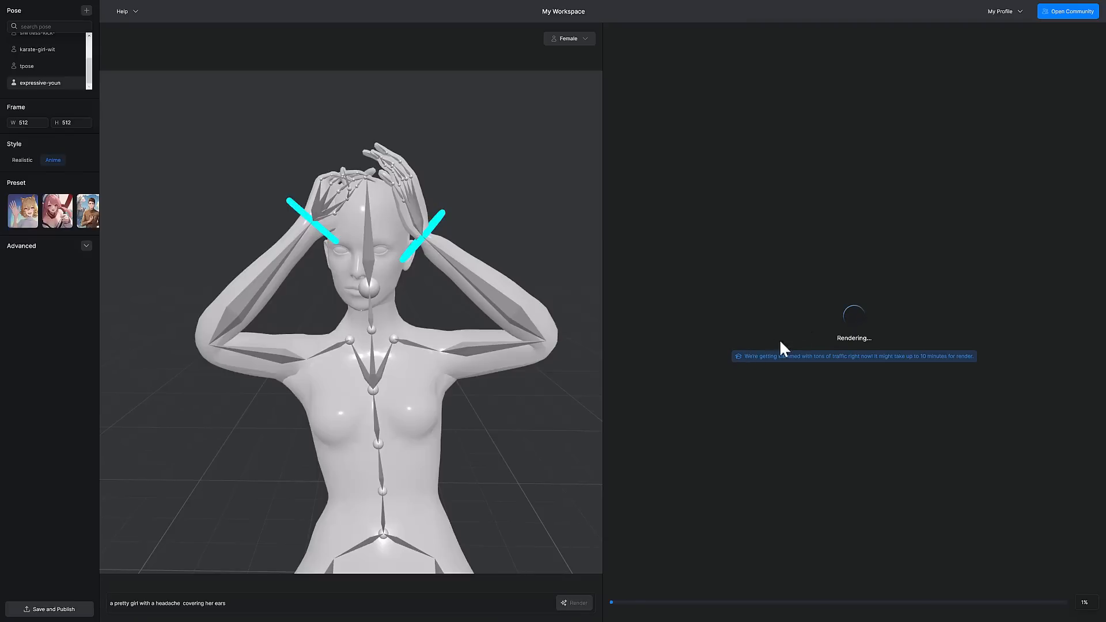
pyautogui.moveTo(882, 389)
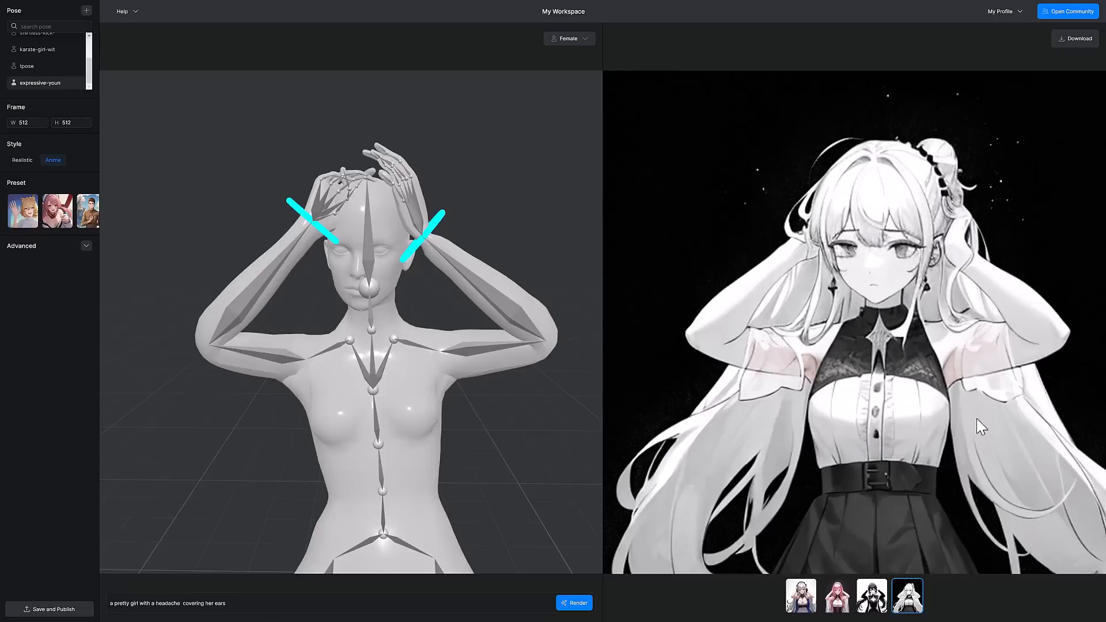
pyautogui.moveTo(393, 341)
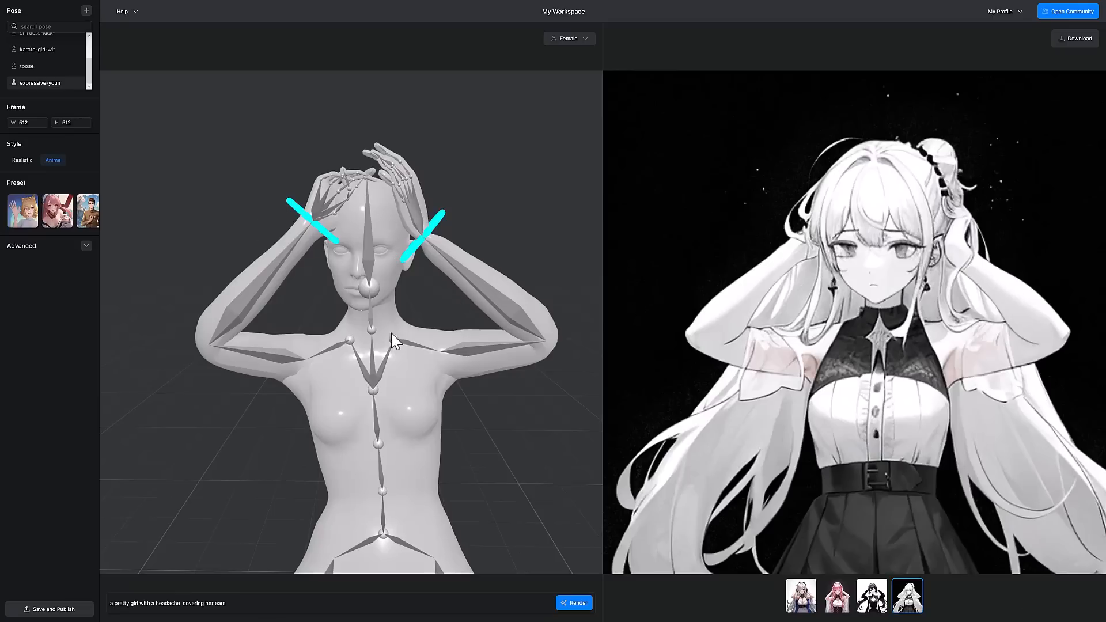
pyautogui.moveTo(886, 258)
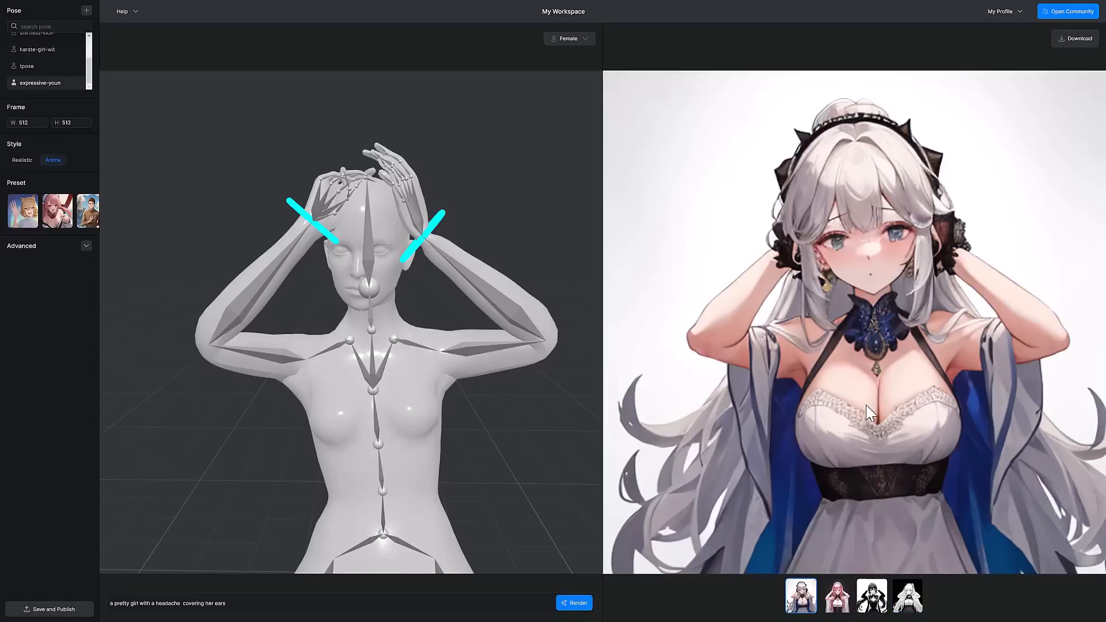
# Step: View the pink-haired and black-and-white anime results
pyautogui.click(836, 594)
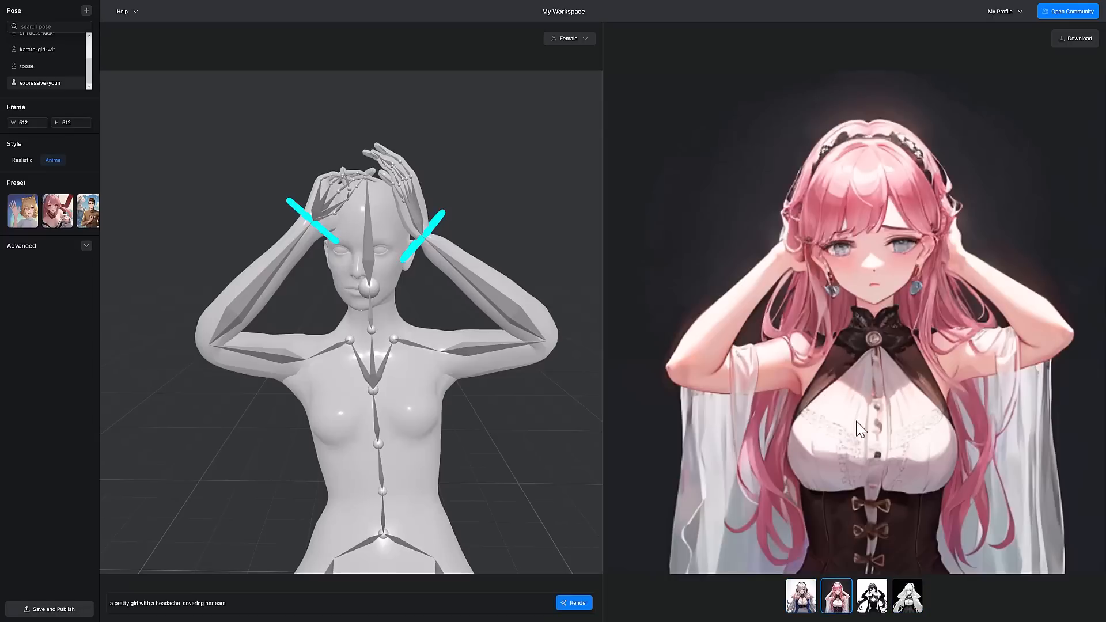
pyautogui.click(871, 594)
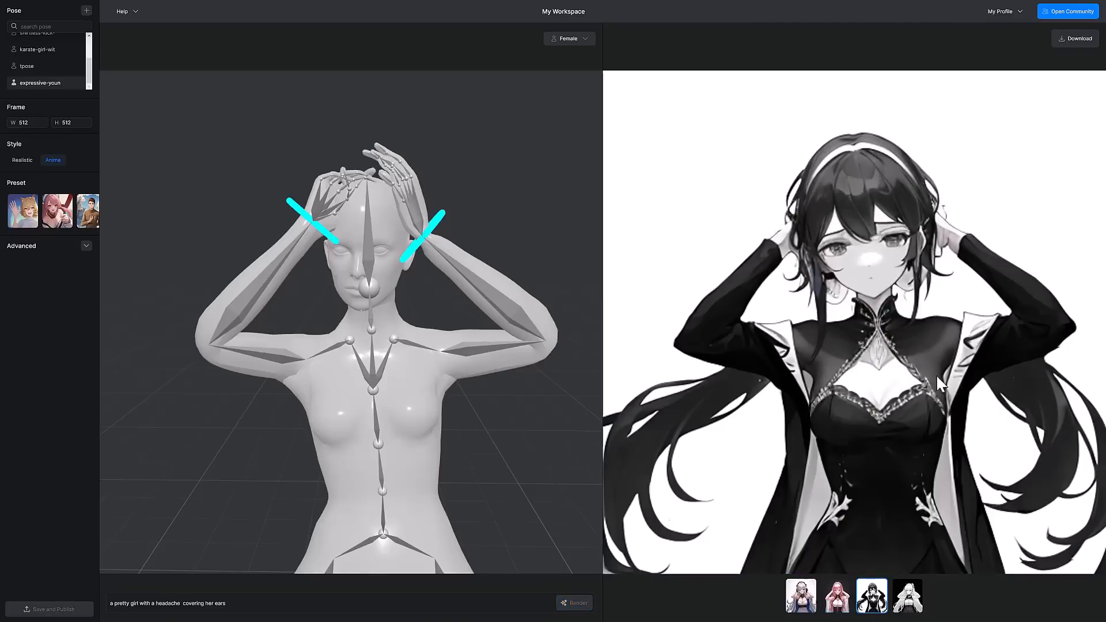
pyautogui.moveTo(1024, 403)
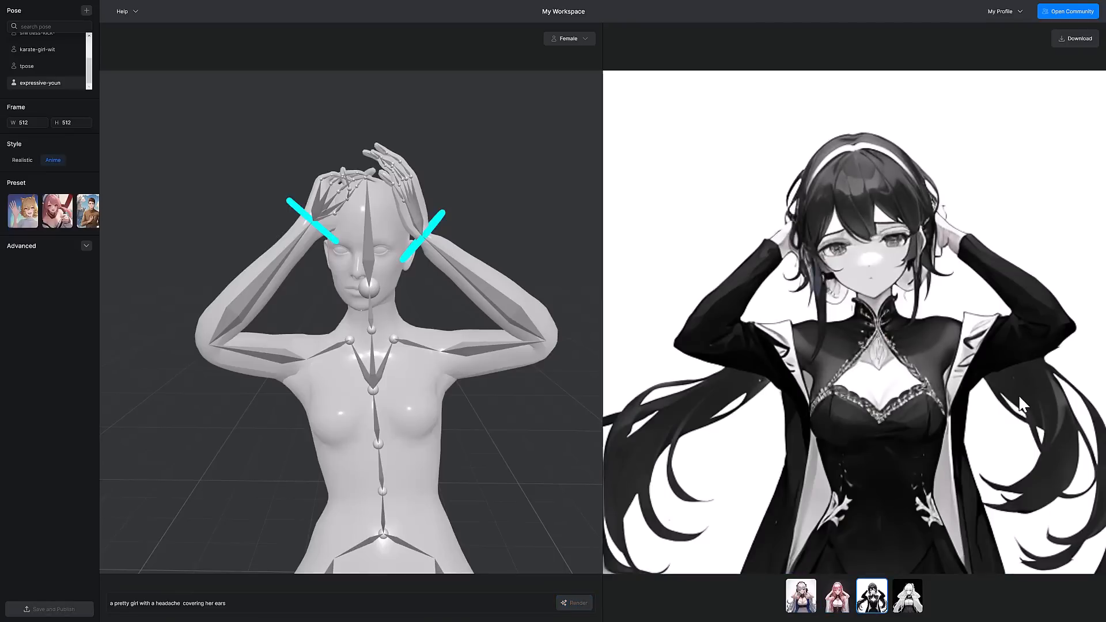
pyautogui.moveTo(407, 260)
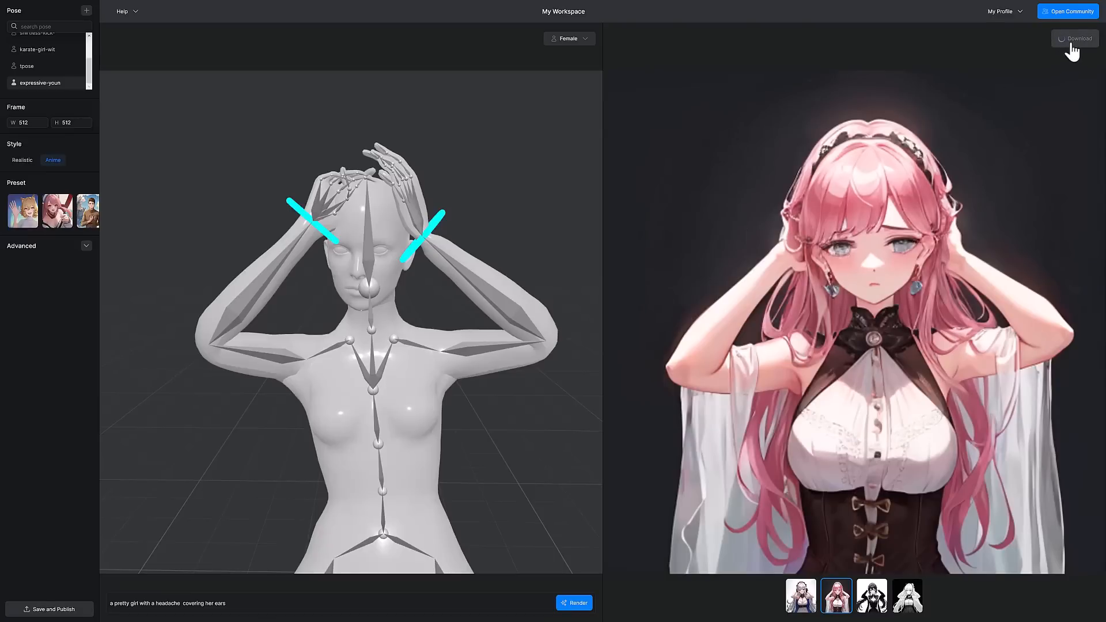
# Step: Download the anime renders as a zip, dismiss the notice, and reshow the black-and-white girl
pyautogui.click(1075, 38)
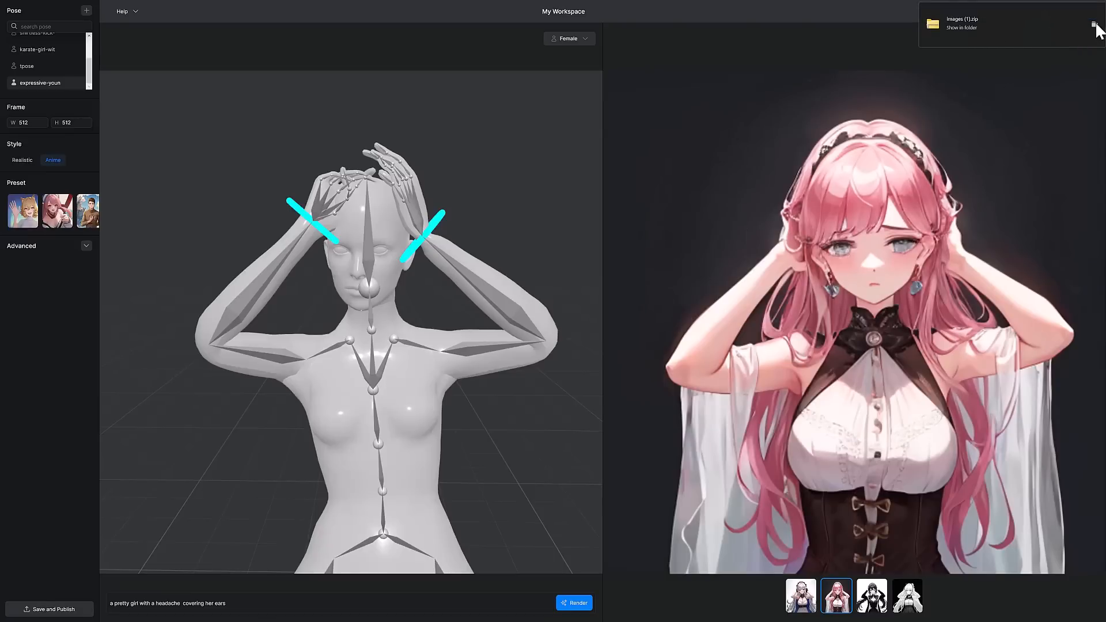
pyautogui.click(960, 28)
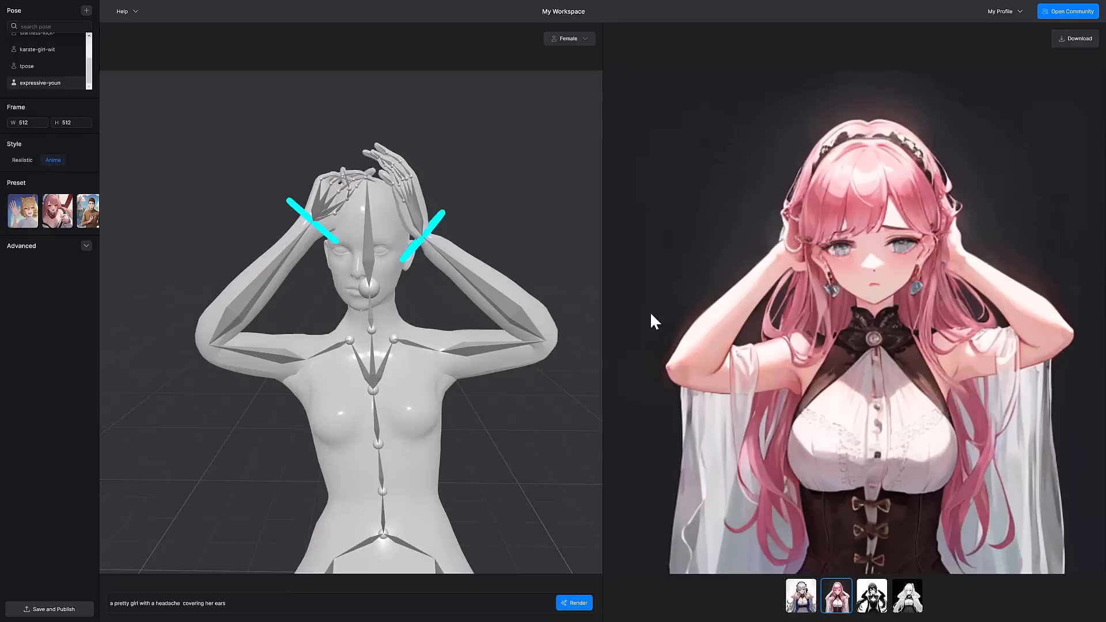
pyautogui.click(871, 595)
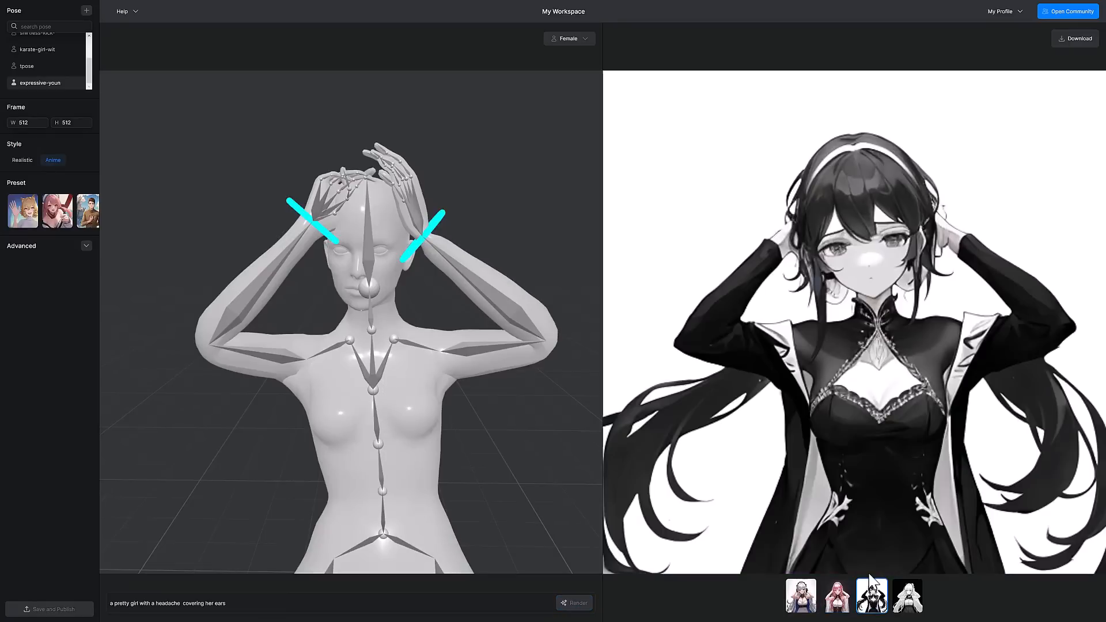
# Step: Flip through the anime results, ending on the white-haired girl on black
pyautogui.click(907, 595)
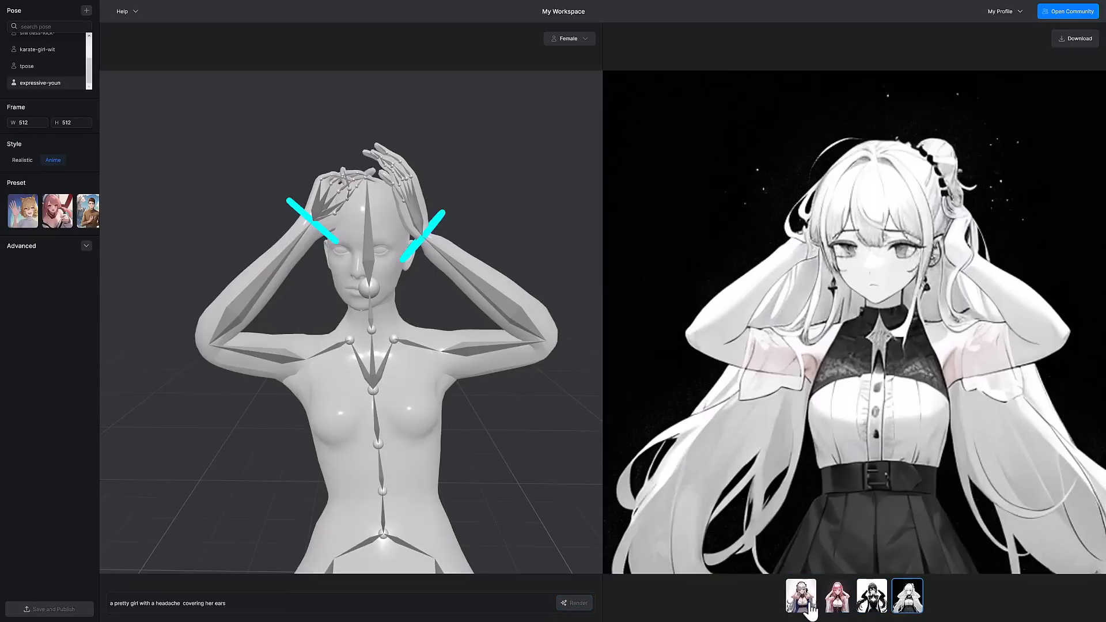
pyautogui.click(801, 596)
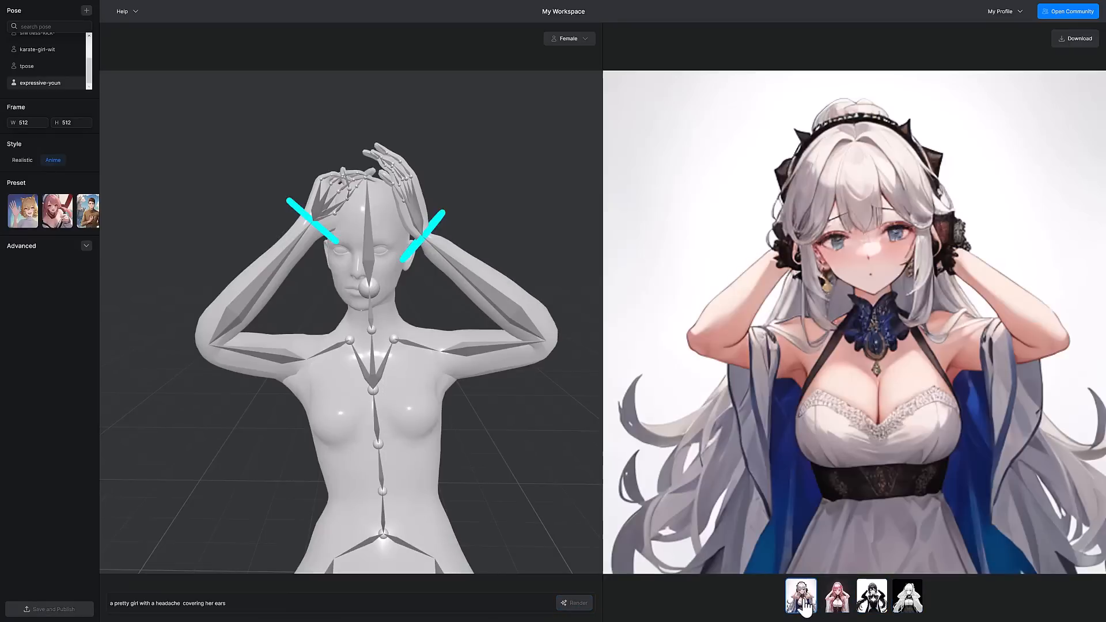
pyautogui.click(871, 595)
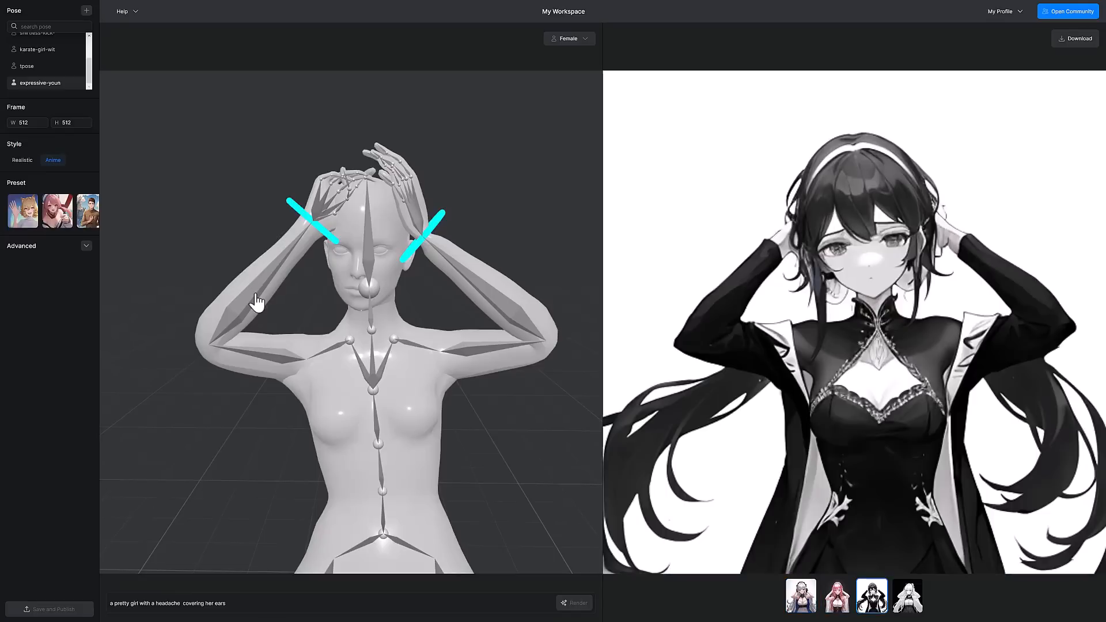
pyautogui.click(908, 595)
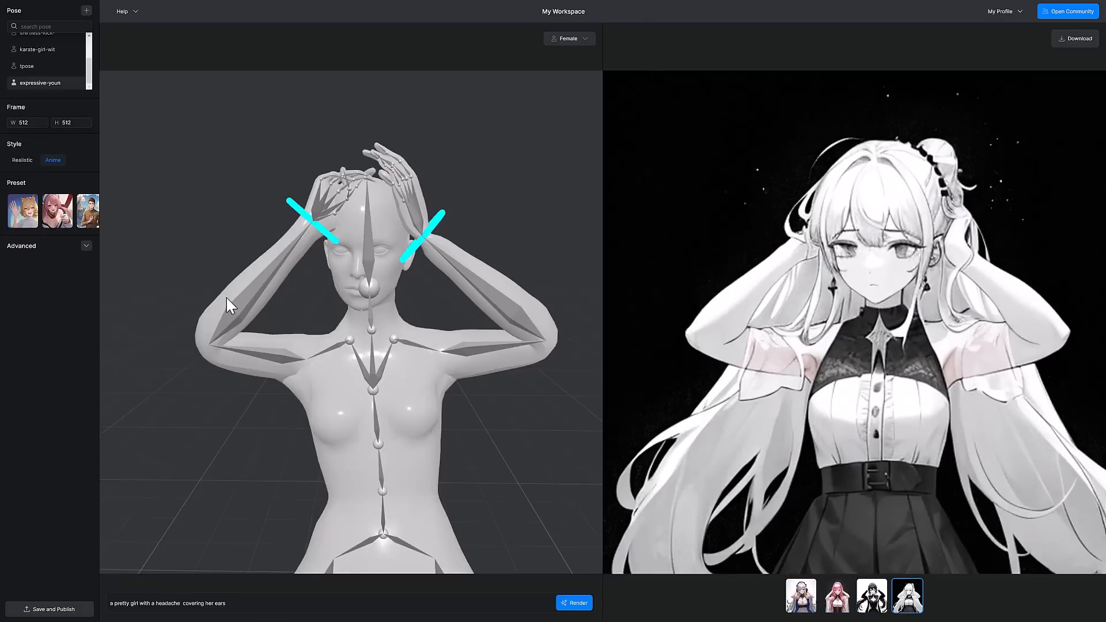
pyautogui.moveTo(235, 264)
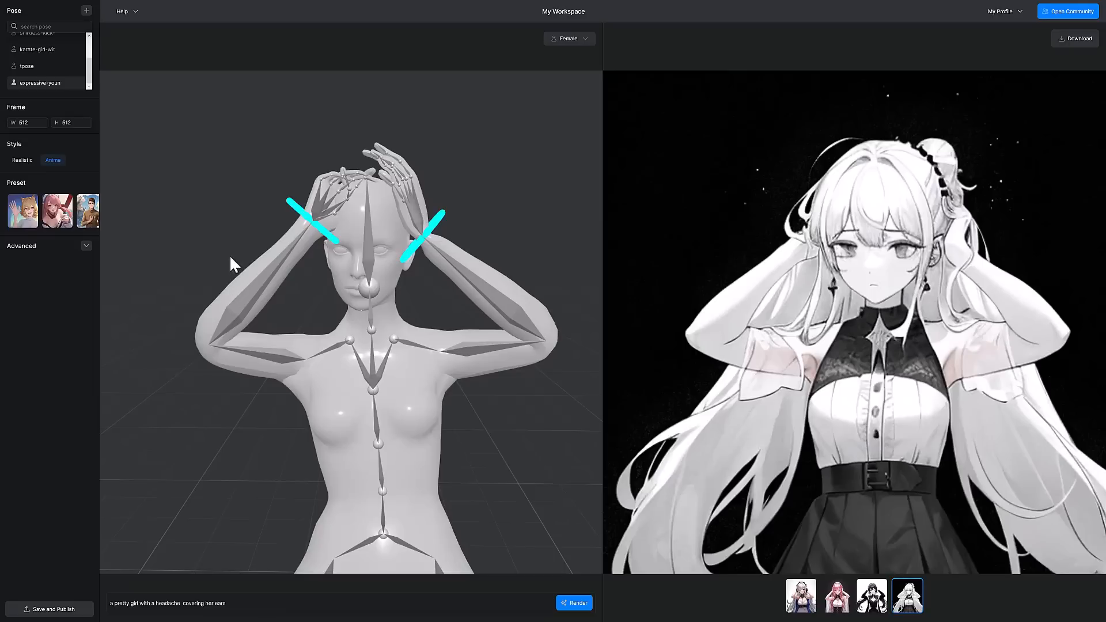
pyautogui.moveTo(163, 334)
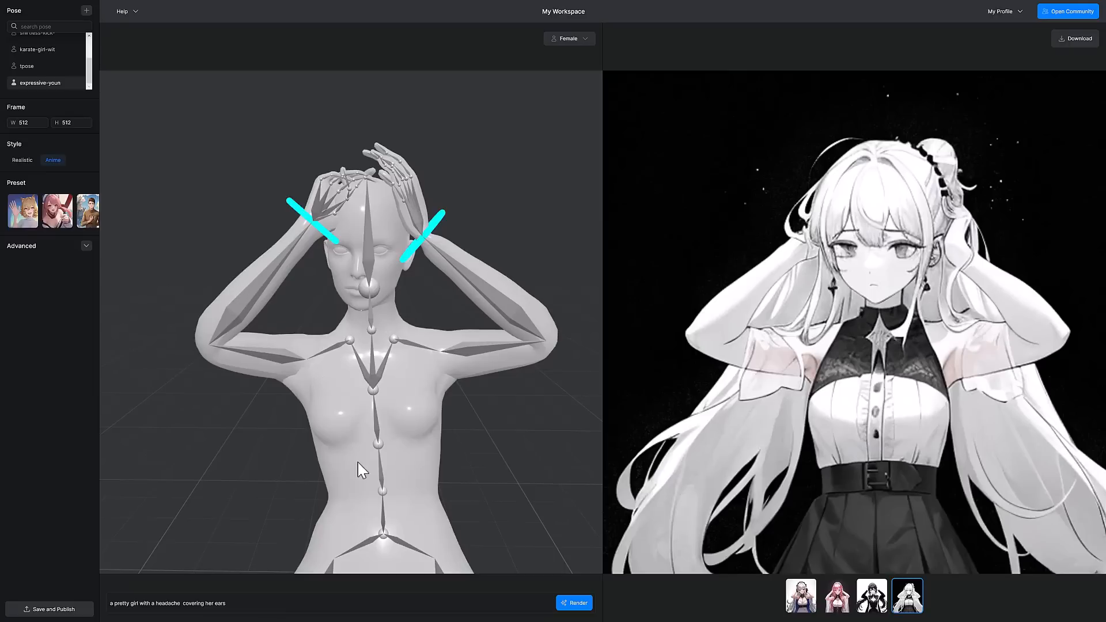
pyautogui.moveTo(339, 440)
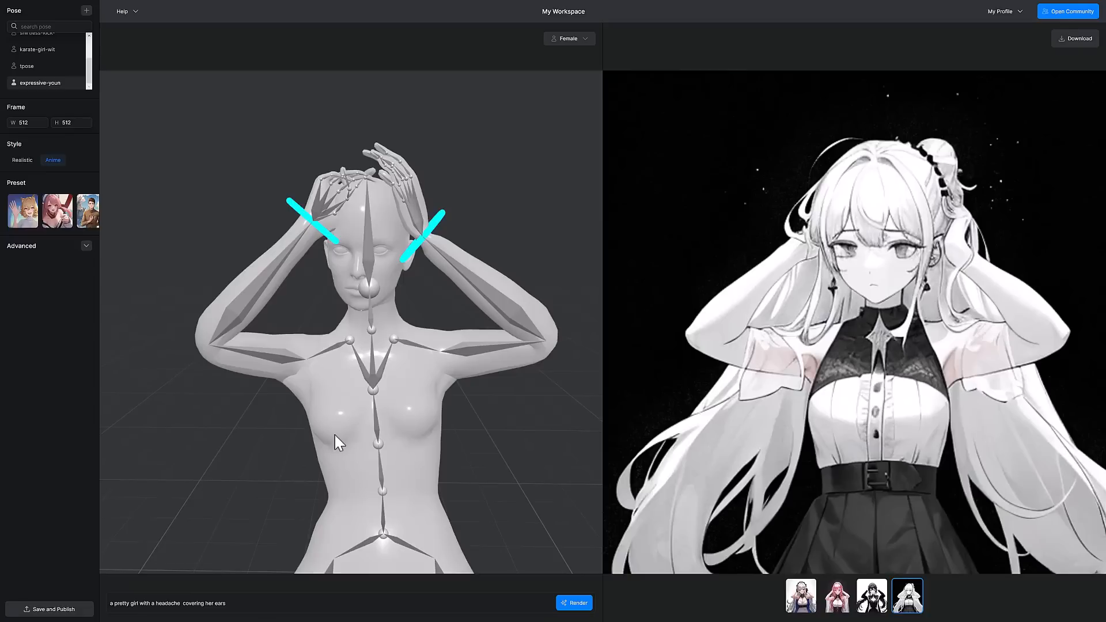
pyautogui.moveTo(304, 280)
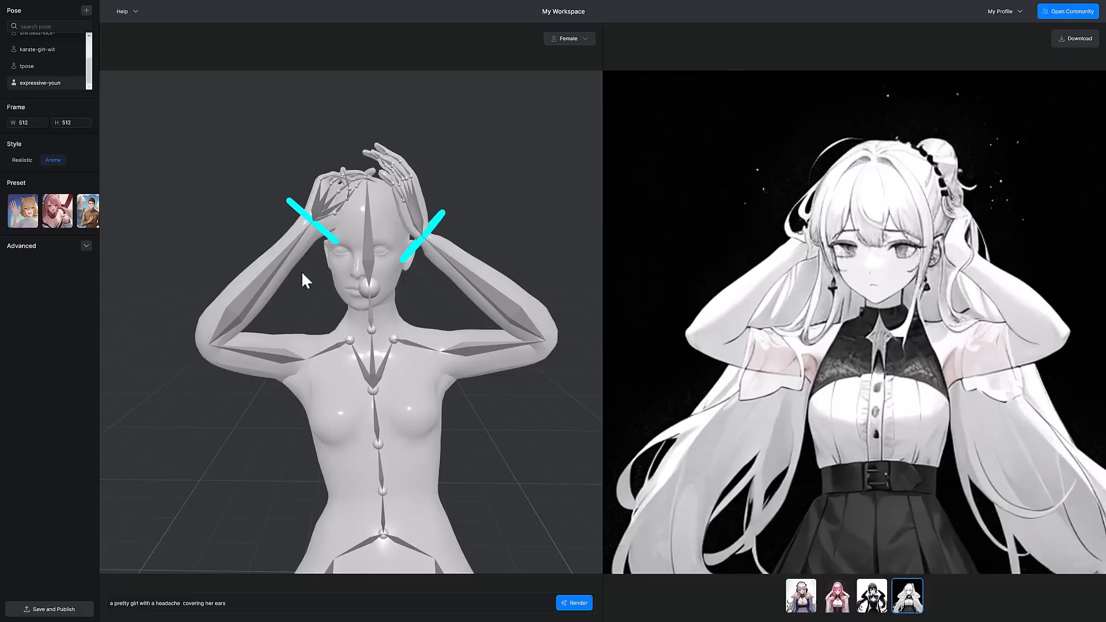
pyautogui.moveTo(321, 255)
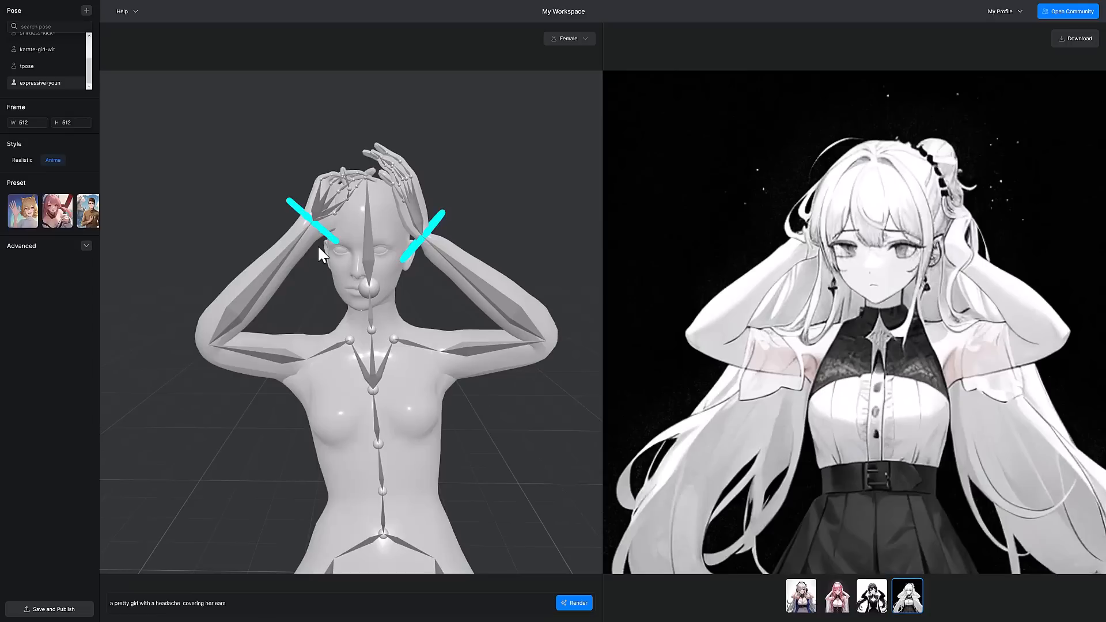
pyautogui.moveTo(290, 296)
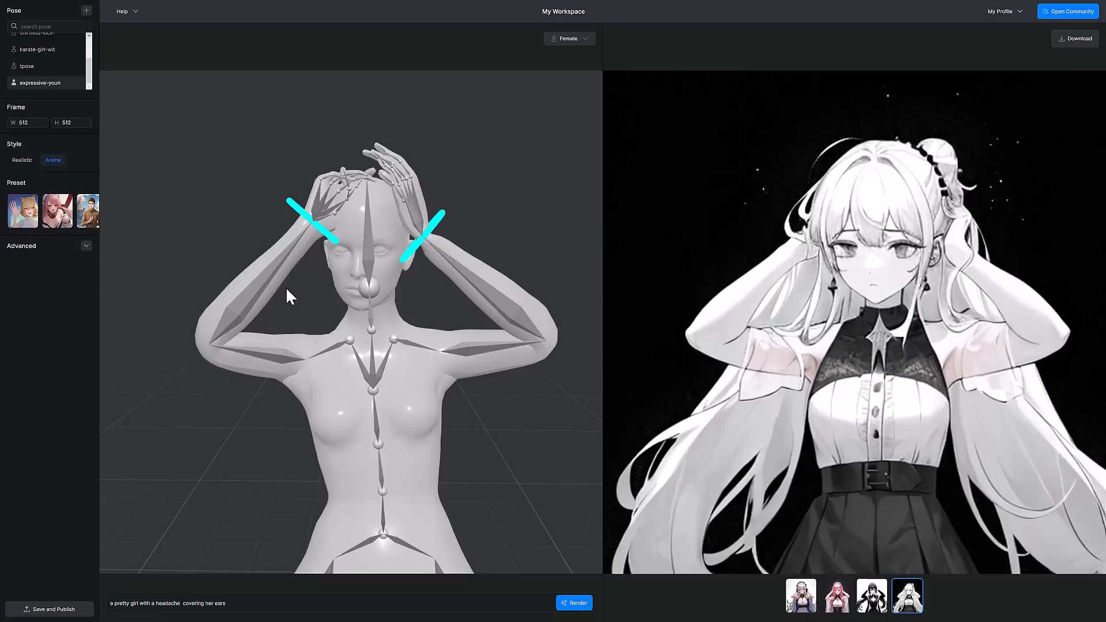
pyautogui.moveTo(370, 212)
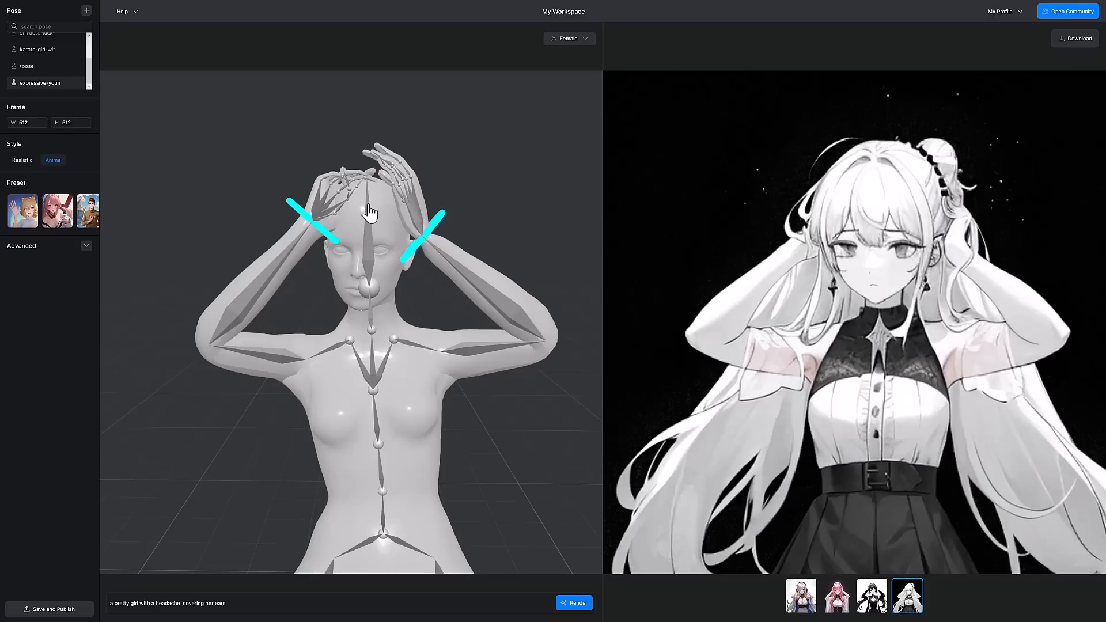
pyautogui.moveTo(294, 273)
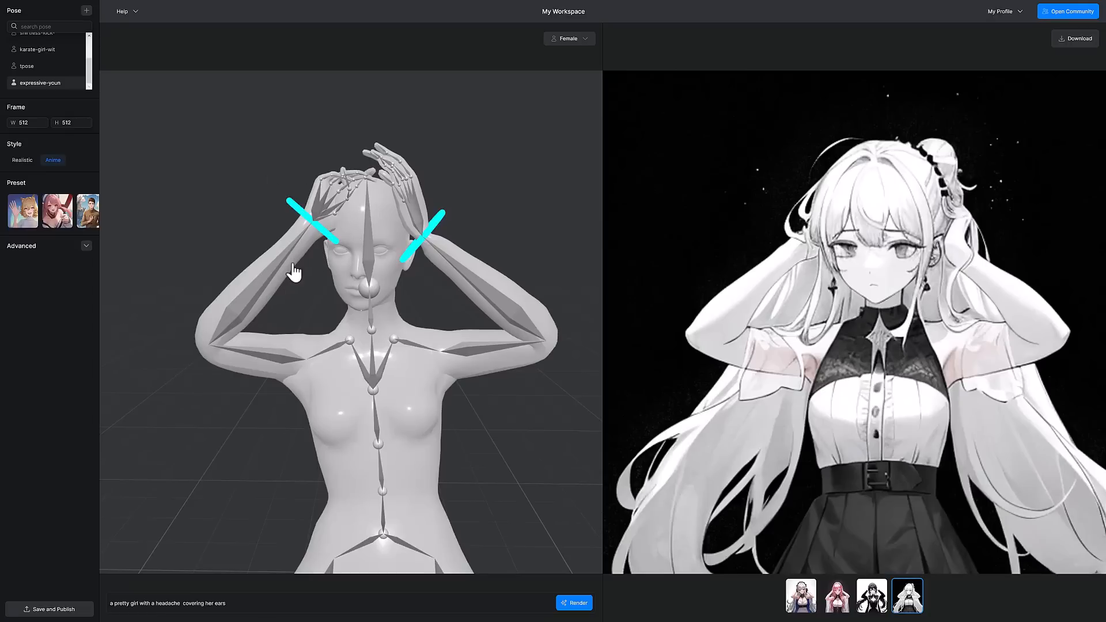
pyautogui.moveTo(302, 249)
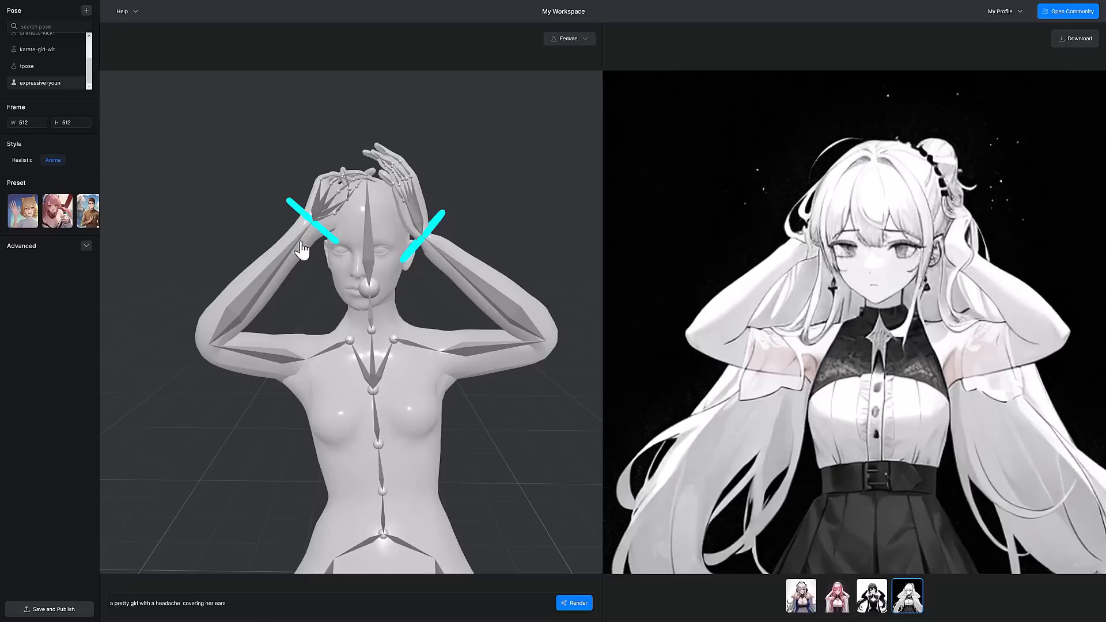
pyautogui.moveTo(352, 349)
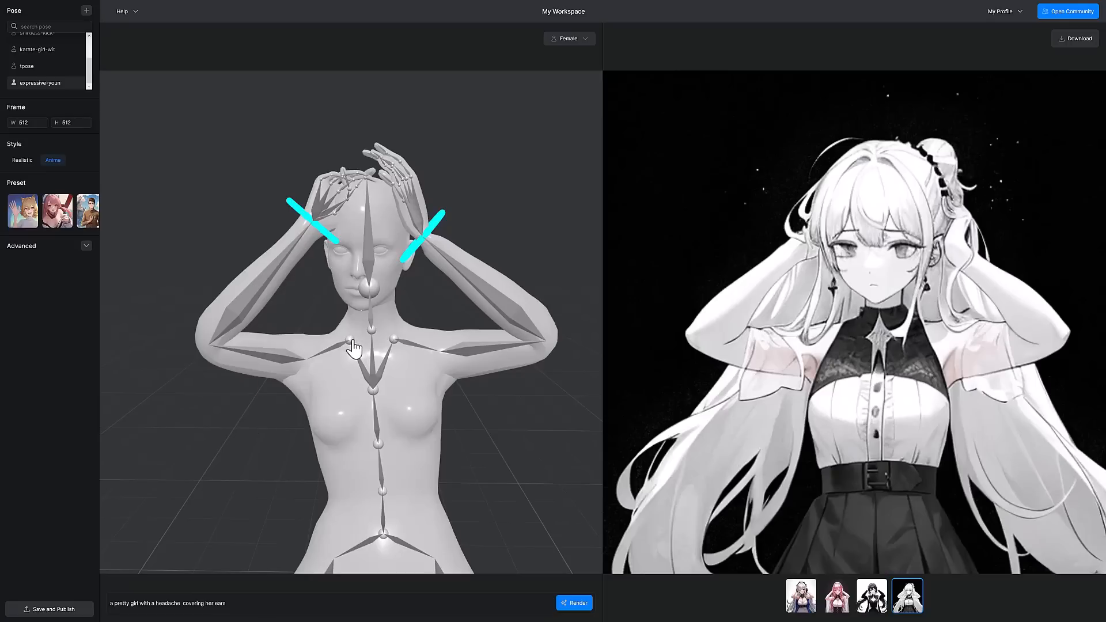
# Step: Select the mannequin's left collarbone joint to show its rotation gizmo
pyautogui.click(352, 347)
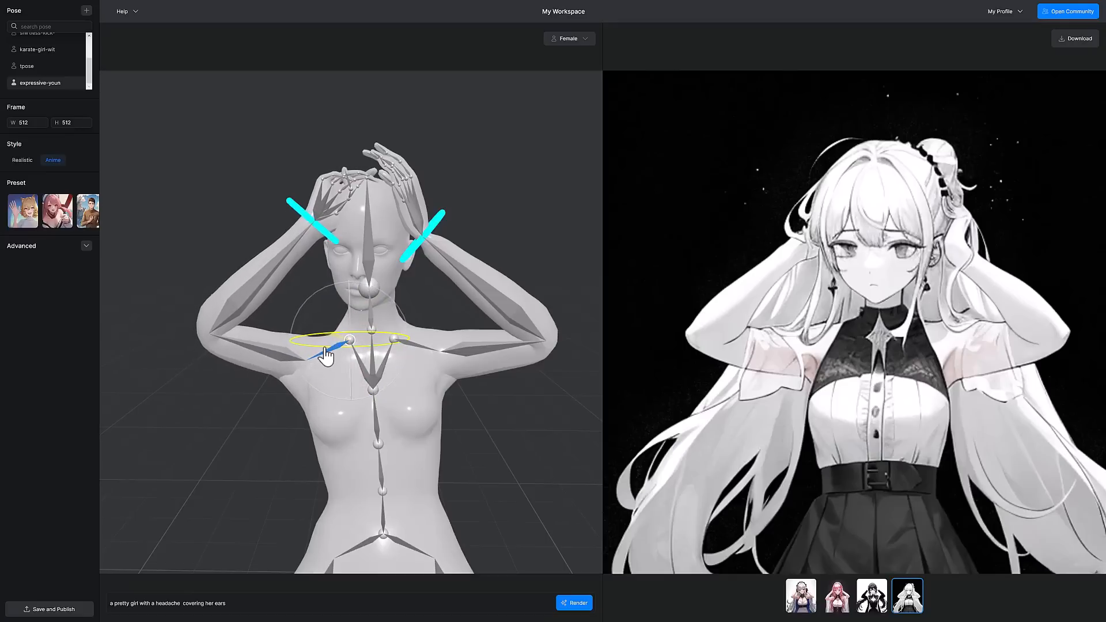
# Step: Rotate the collarbone and raise the left arm, select the other arm, and view a result
pyautogui.moveTo(345, 343); pyautogui.dragTo(337, 342)
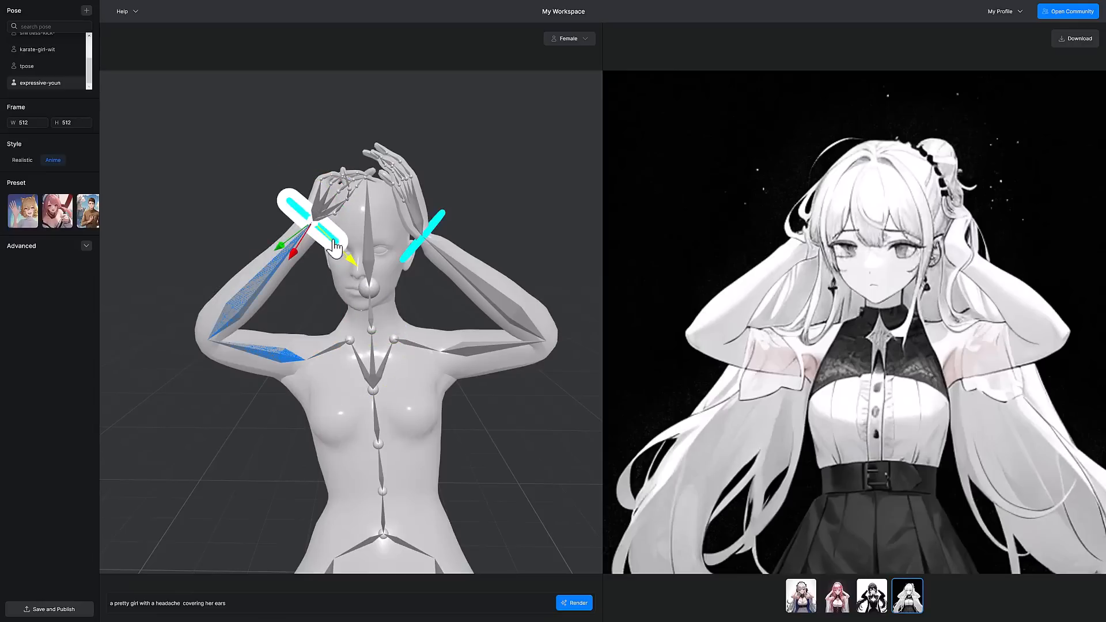
pyautogui.moveTo(335, 243); pyautogui.dragTo(289, 218)
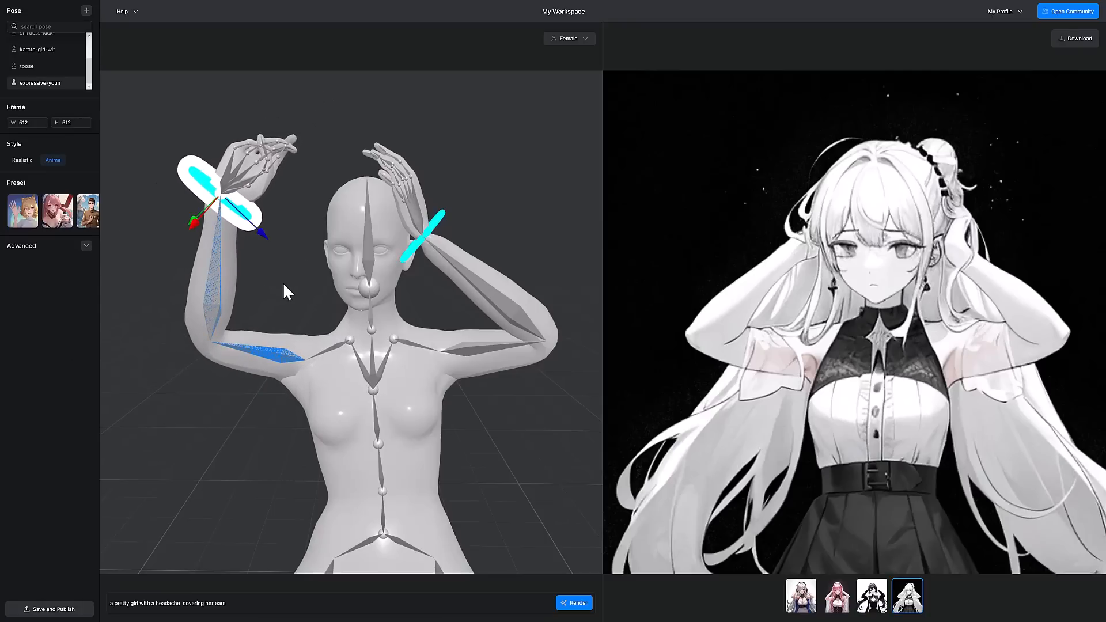
pyautogui.moveTo(253, 311)
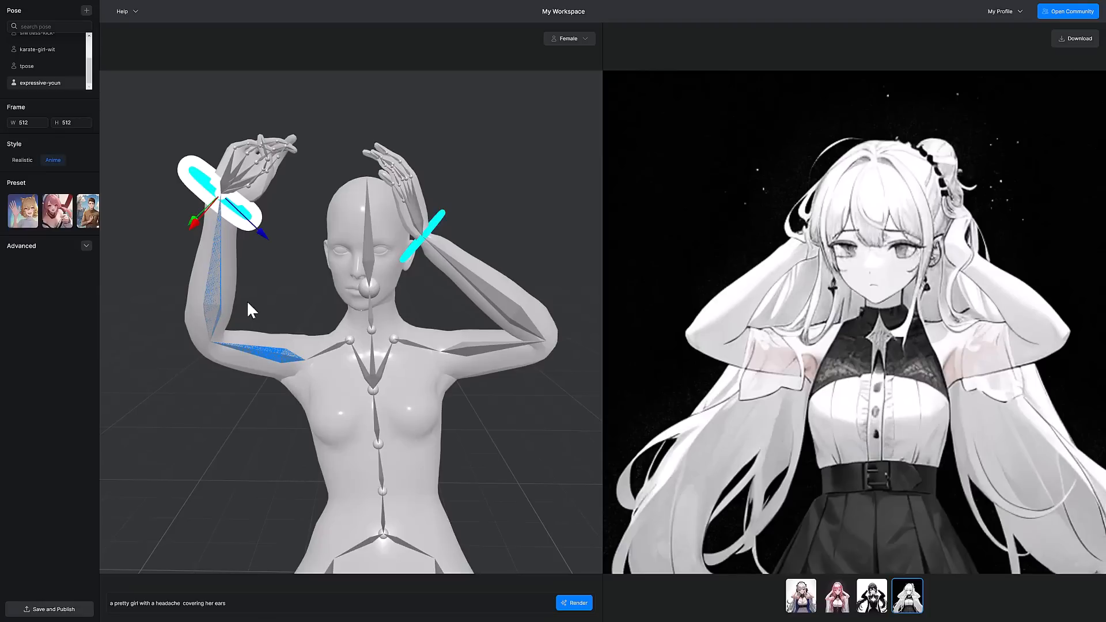
pyautogui.click(371, 292)
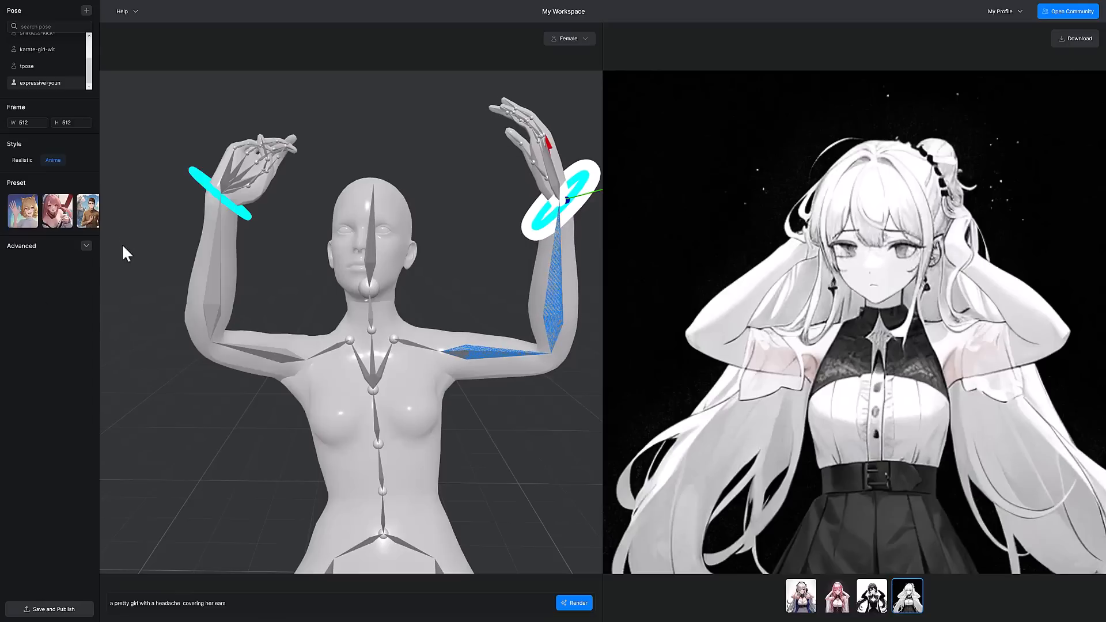
pyautogui.moveTo(317, 339)
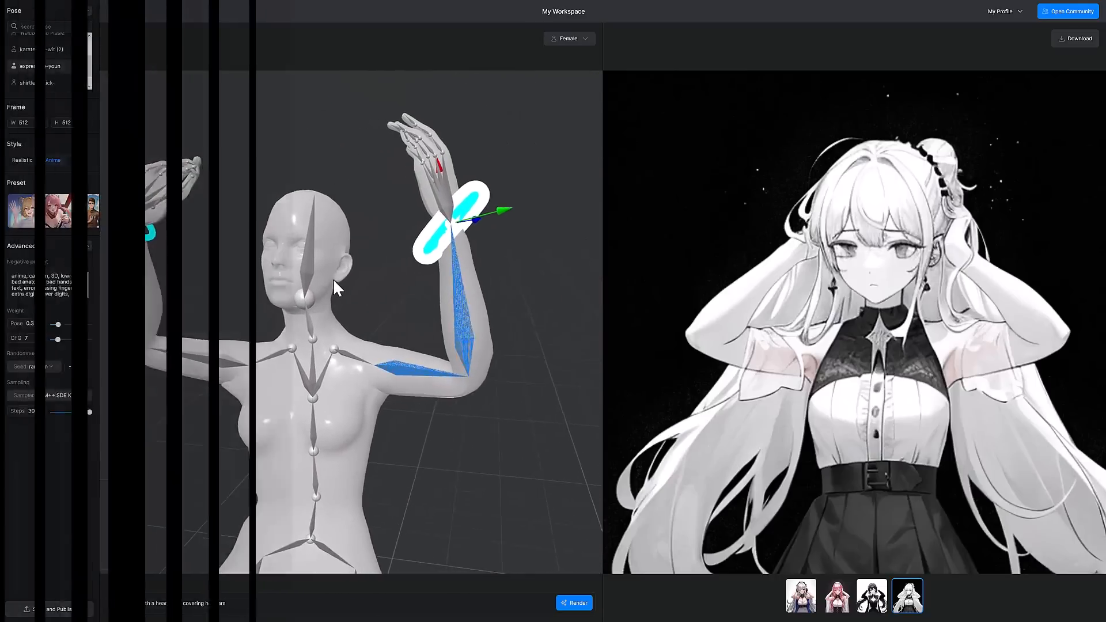
pyautogui.click(835, 594)
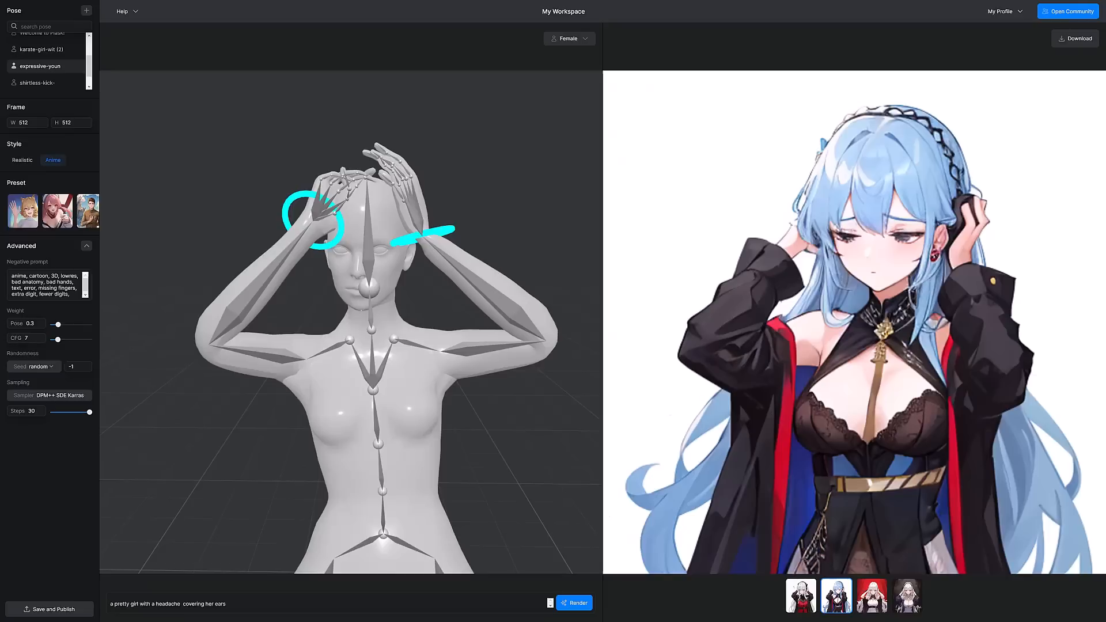
pyautogui.moveTo(443, 251)
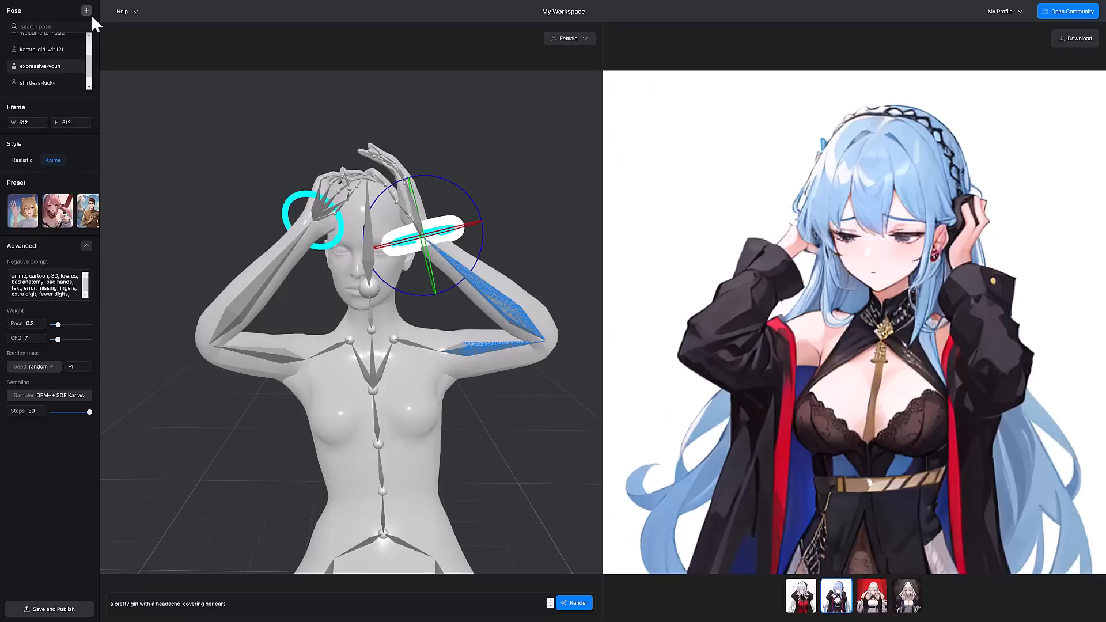
# Step: Preview and upload karate-girl-with-black-belt.jpg as a new pose
pyautogui.click(1075, 38)
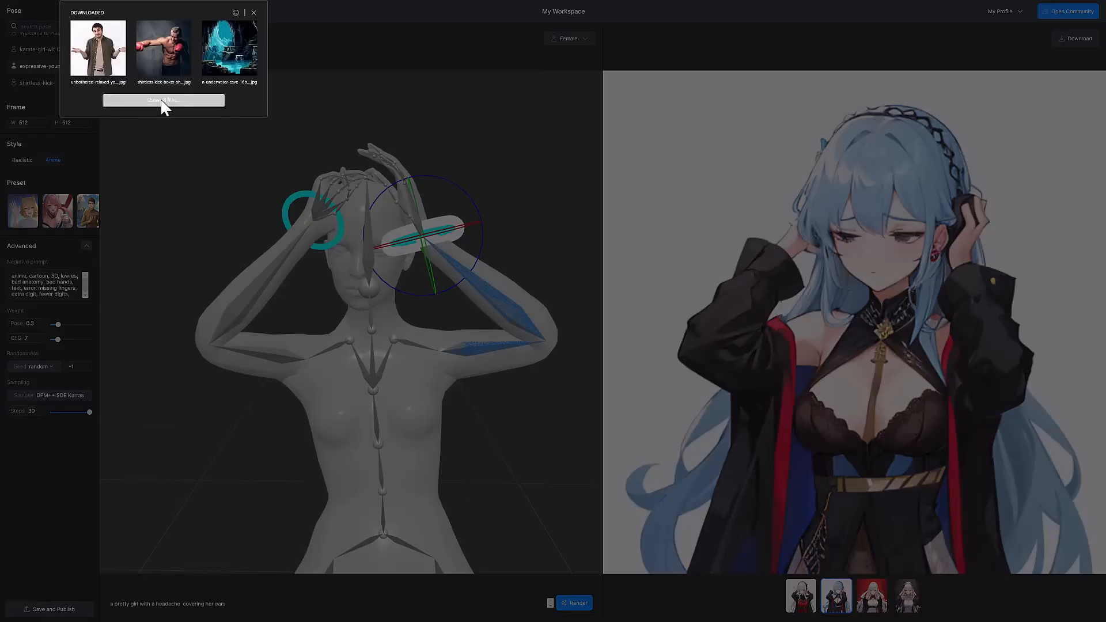
pyautogui.click(163, 100)
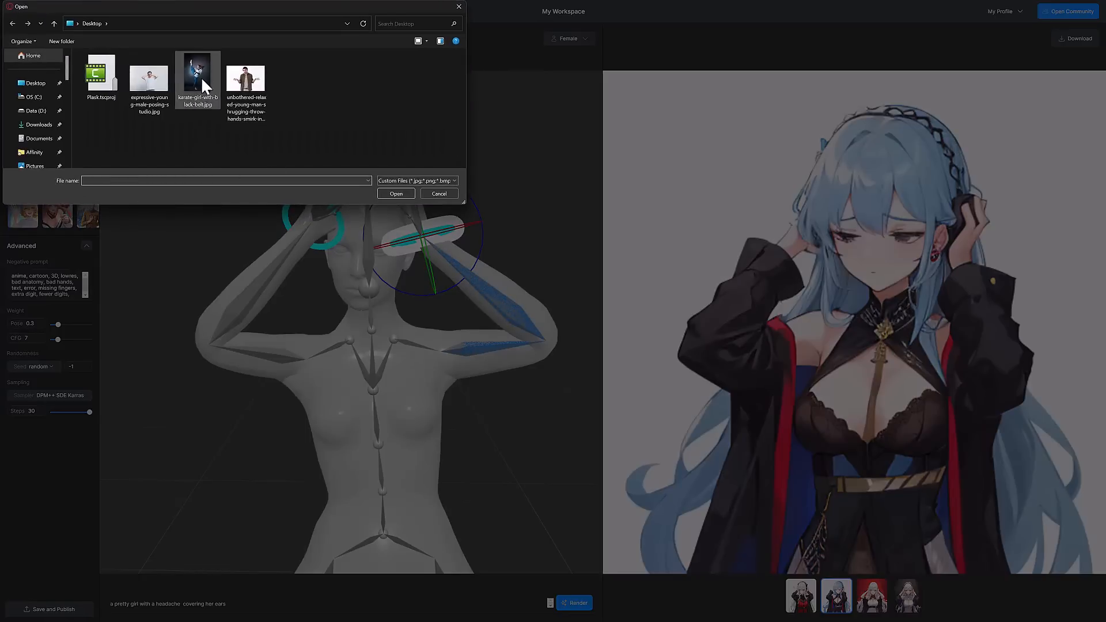
pyautogui.rightClick(198, 78)
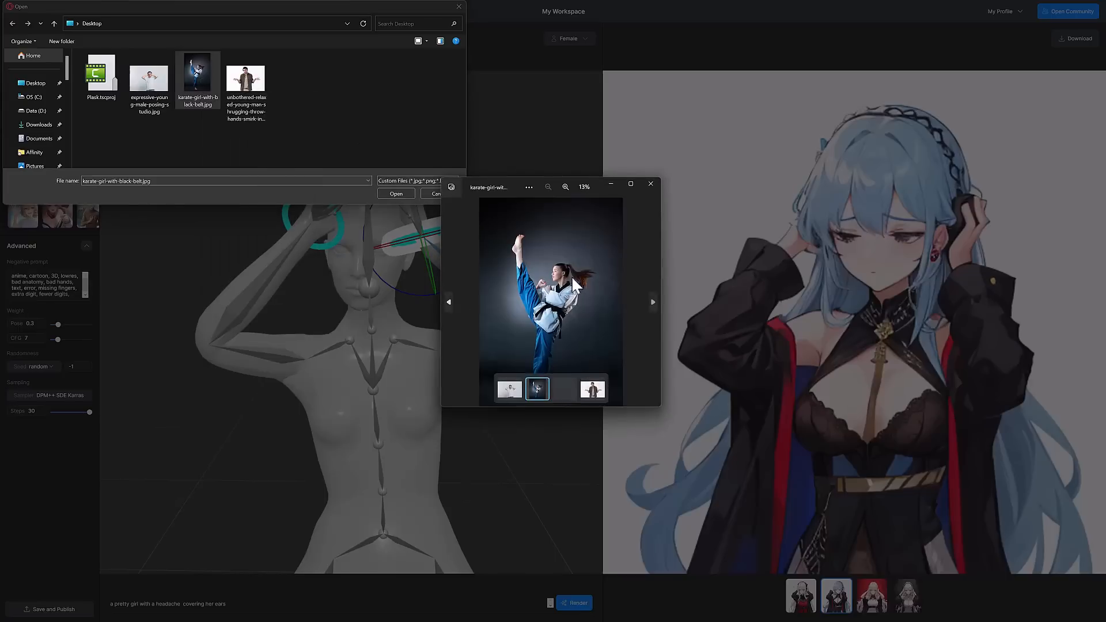
pyautogui.click(650, 185)
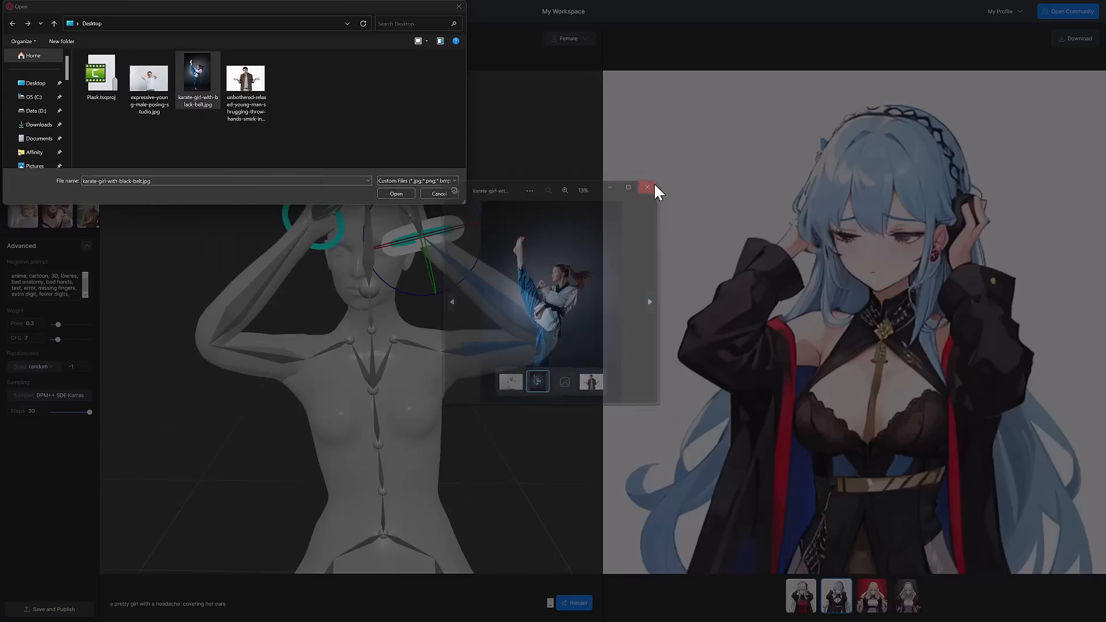
pyautogui.click(645, 187)
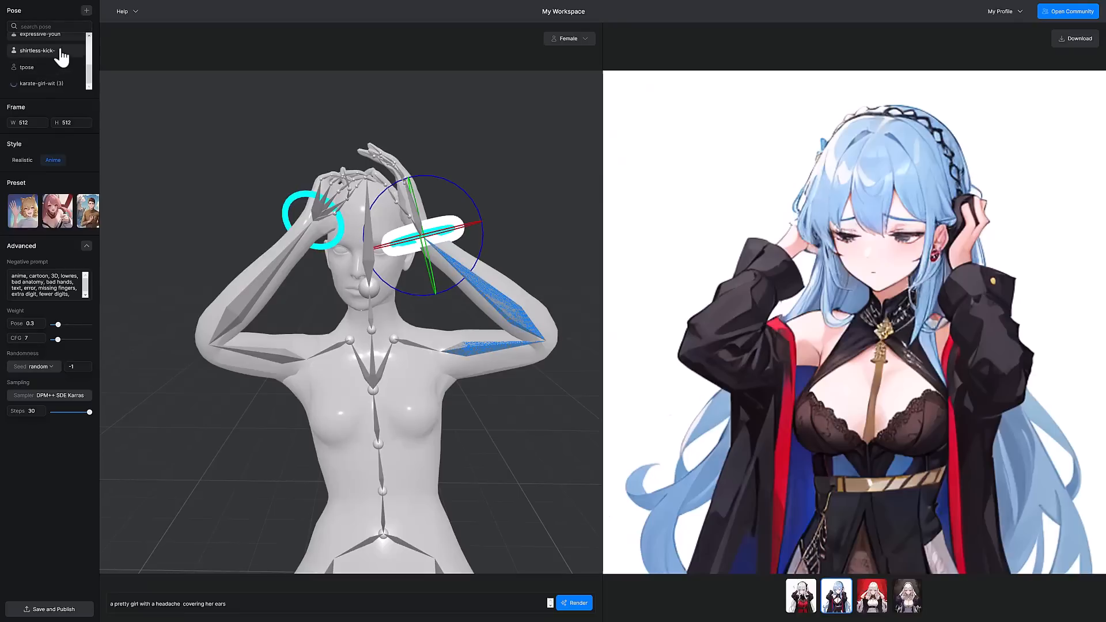
pyautogui.moveTo(282, 302)
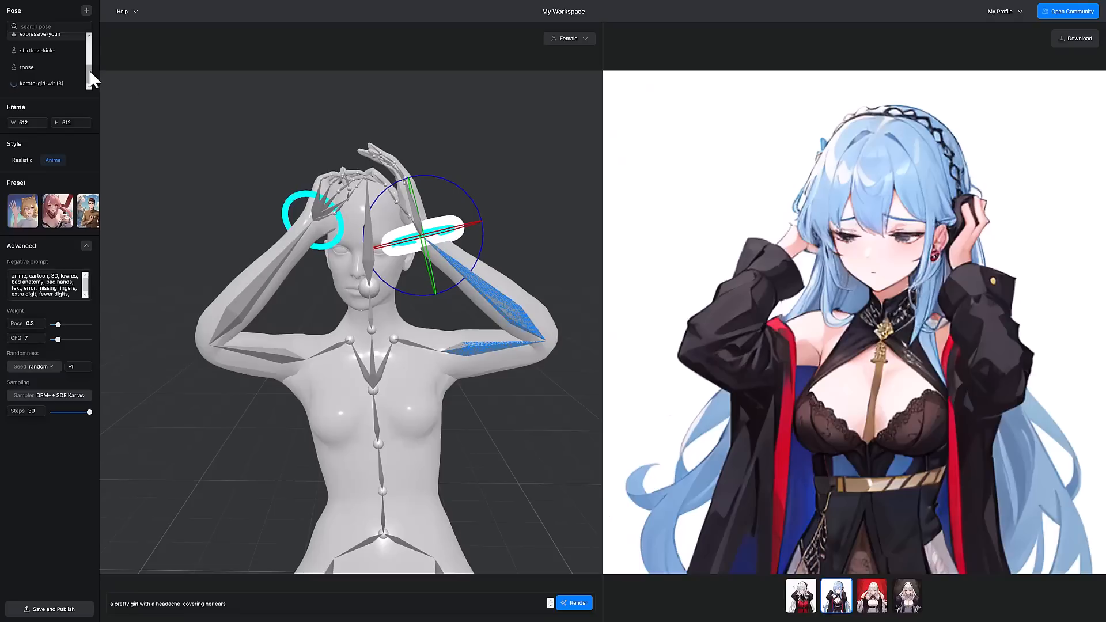
# Step: Load the karate-girl kick pose onto the mannequin and replace the prompt with 'a robot kicking'
pyautogui.scroll(-3)
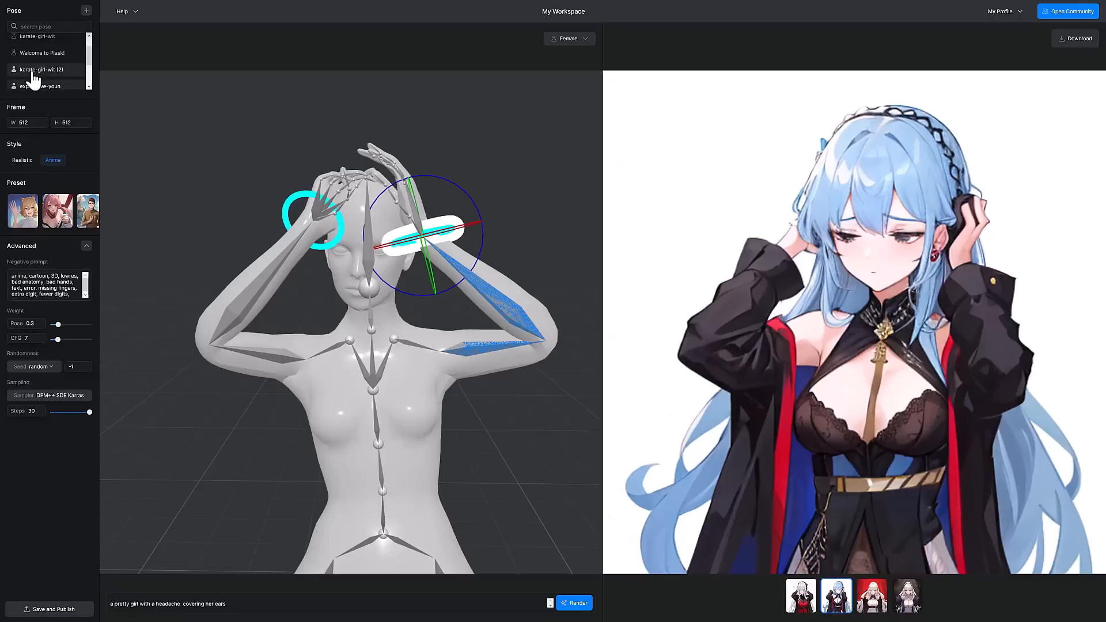
pyautogui.click(42, 69)
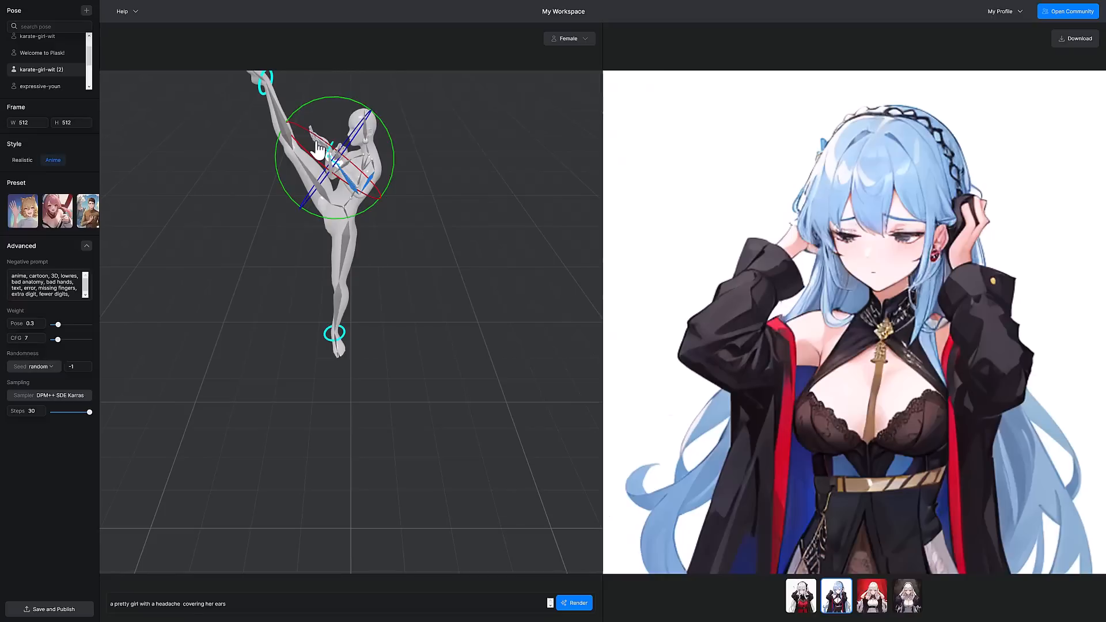
pyautogui.moveTo(318, 148); pyautogui.dragTo(450, 258)
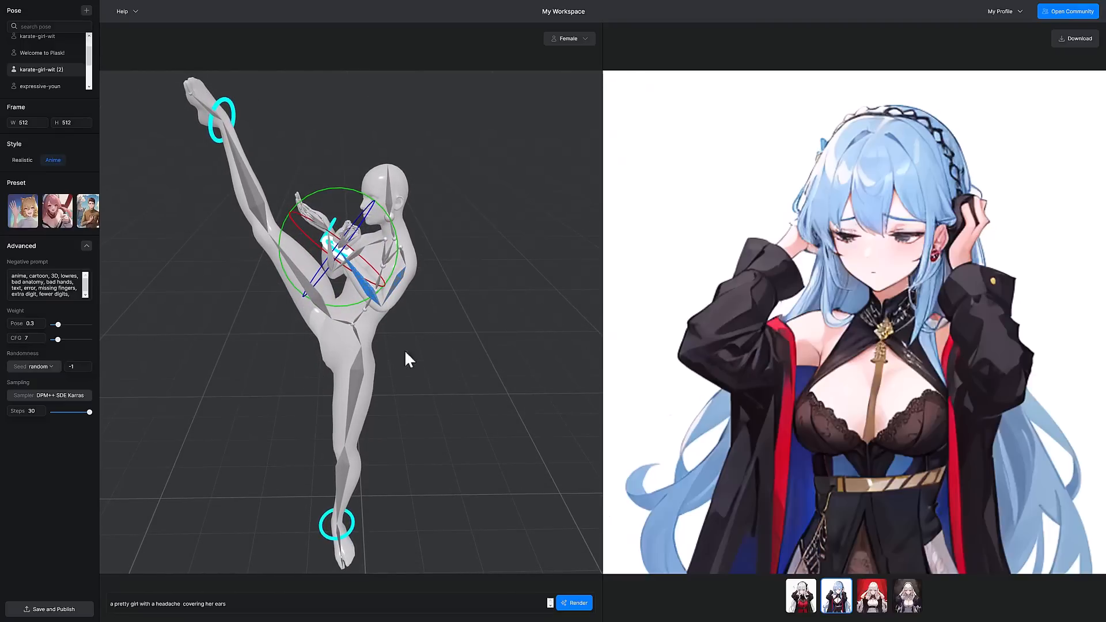
pyautogui.moveTo(381, 161)
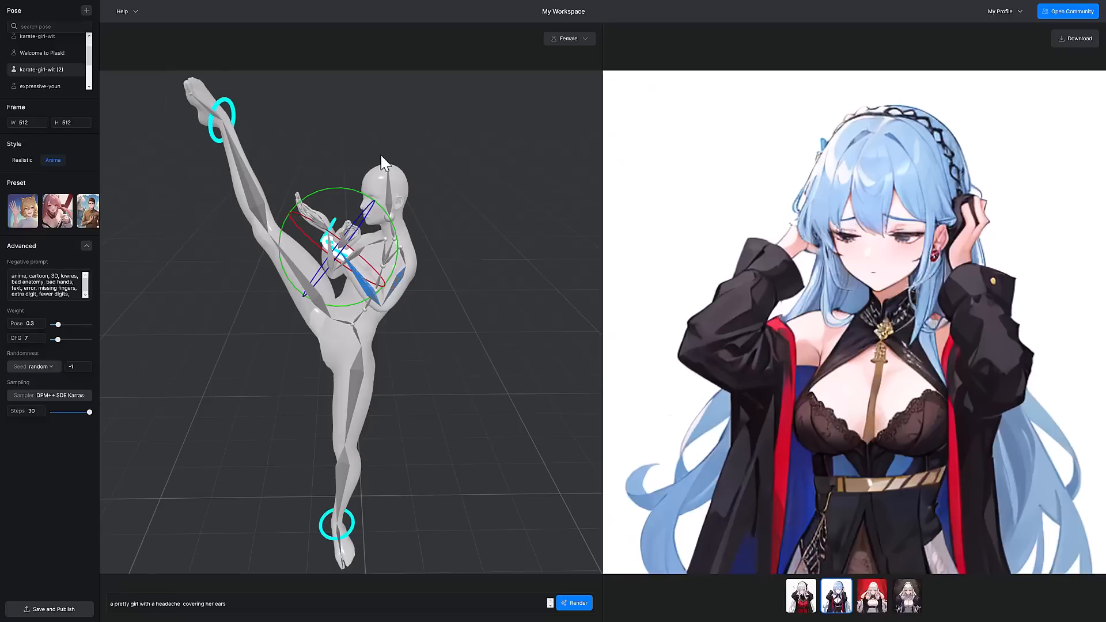
pyautogui.doubleClick(220, 604)
pyautogui.write('a robot kicking')
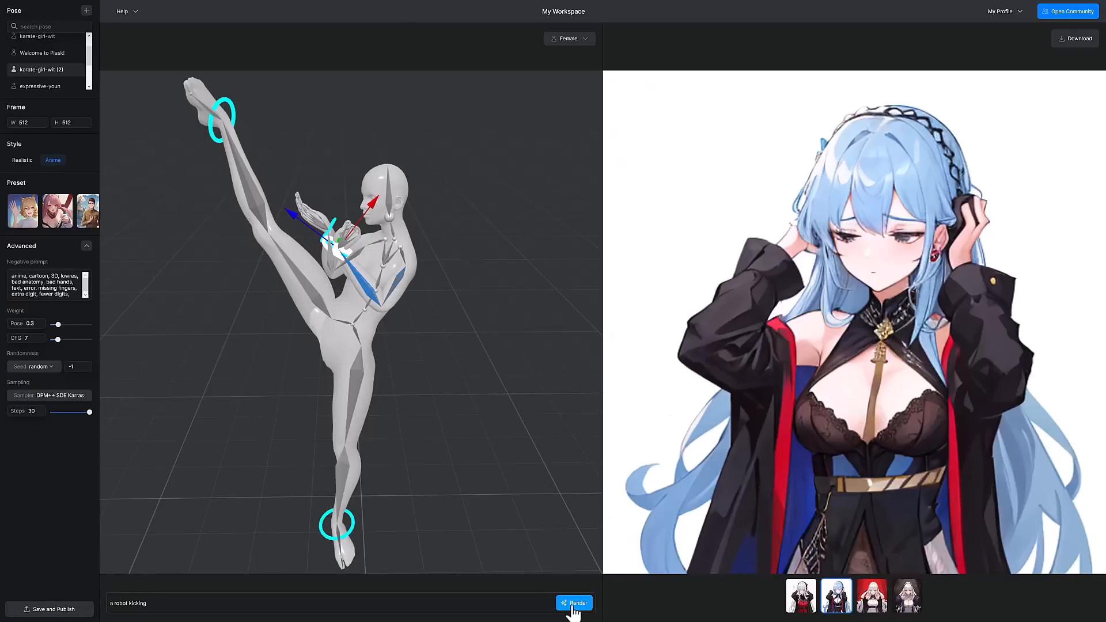
# Step: Start rendering four images of the kicking pose with the 'a robot kicking' prompt
pyautogui.click(573, 603)
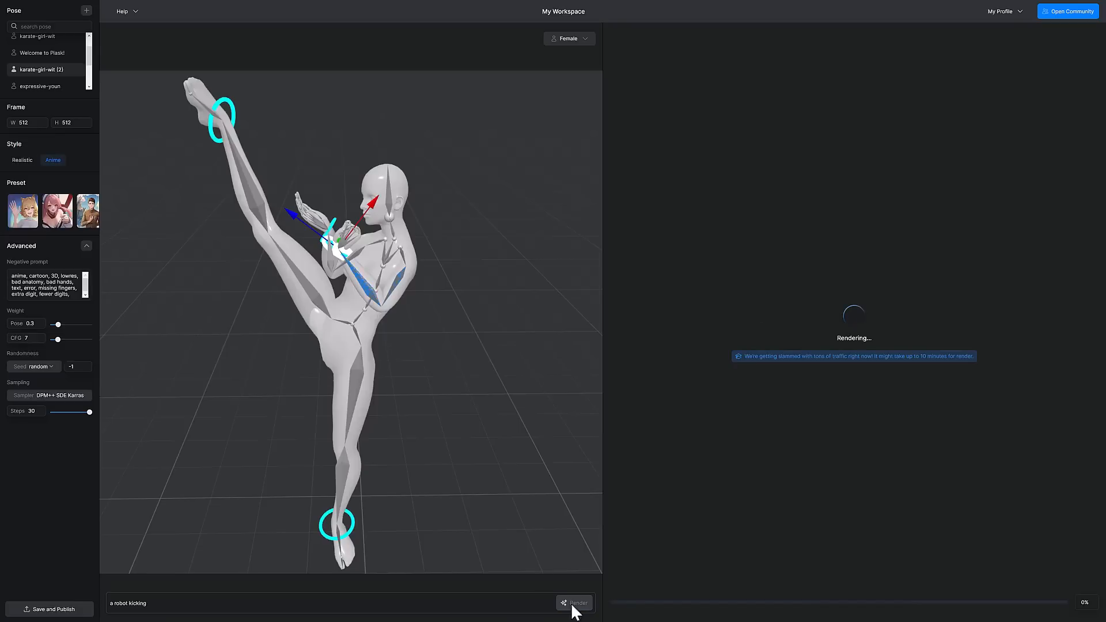
pyautogui.click(575, 602)
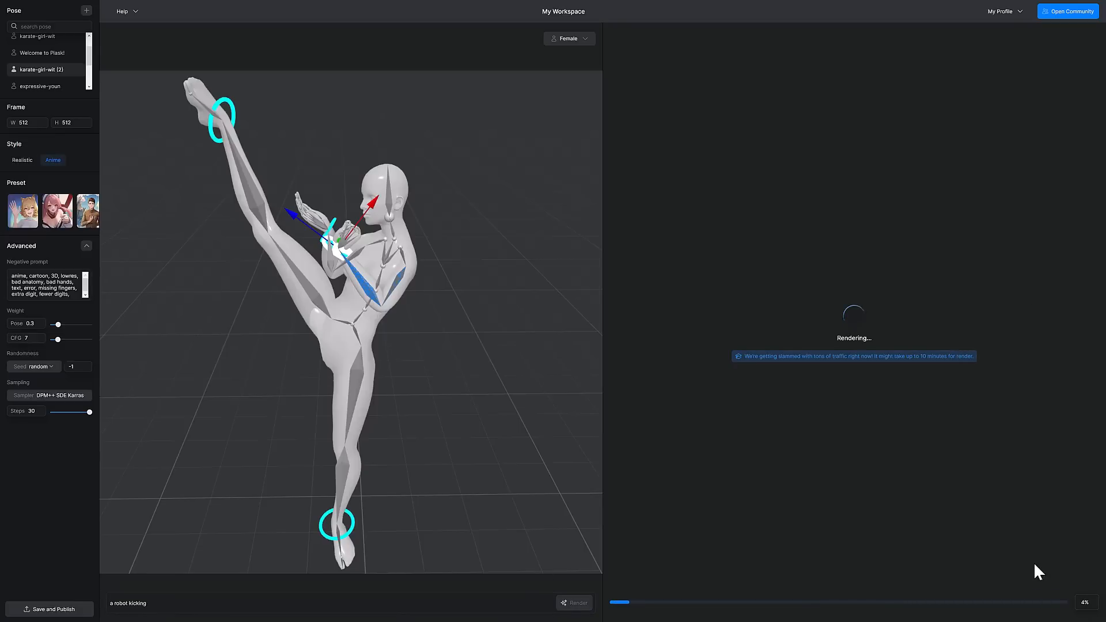
pyautogui.moveTo(116, 86)
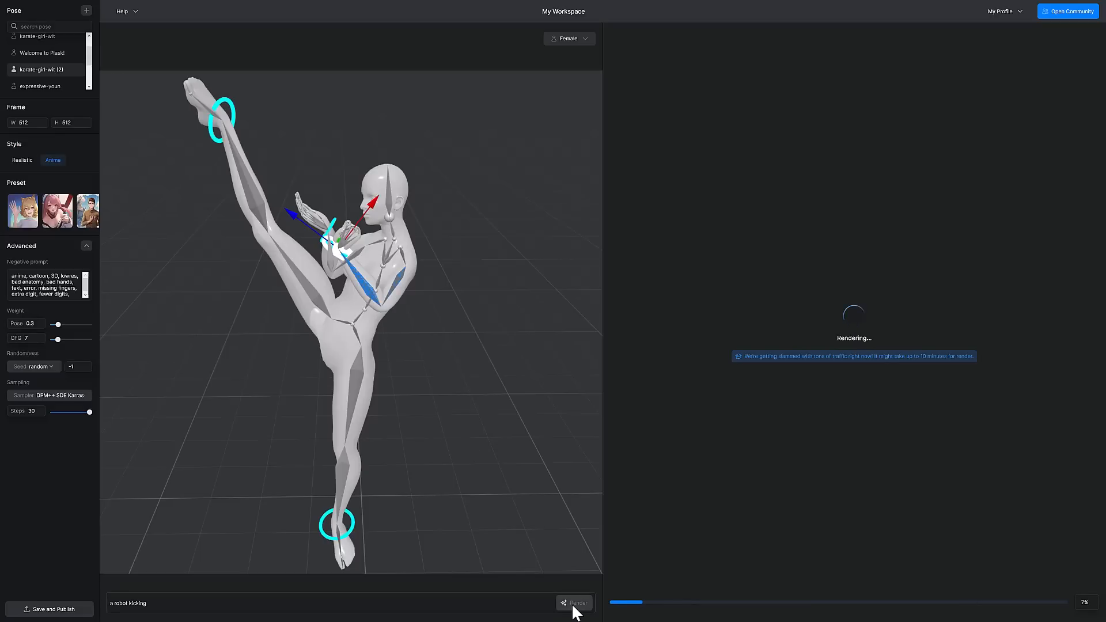
pyautogui.moveTo(23, 588)
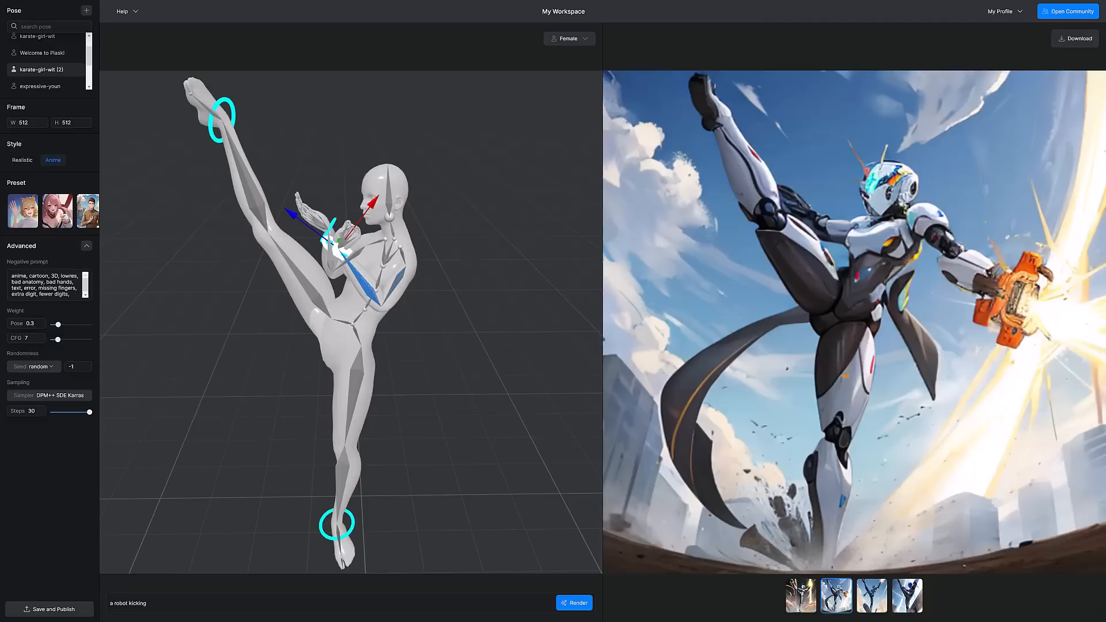
pyautogui.moveTo(263, 118)
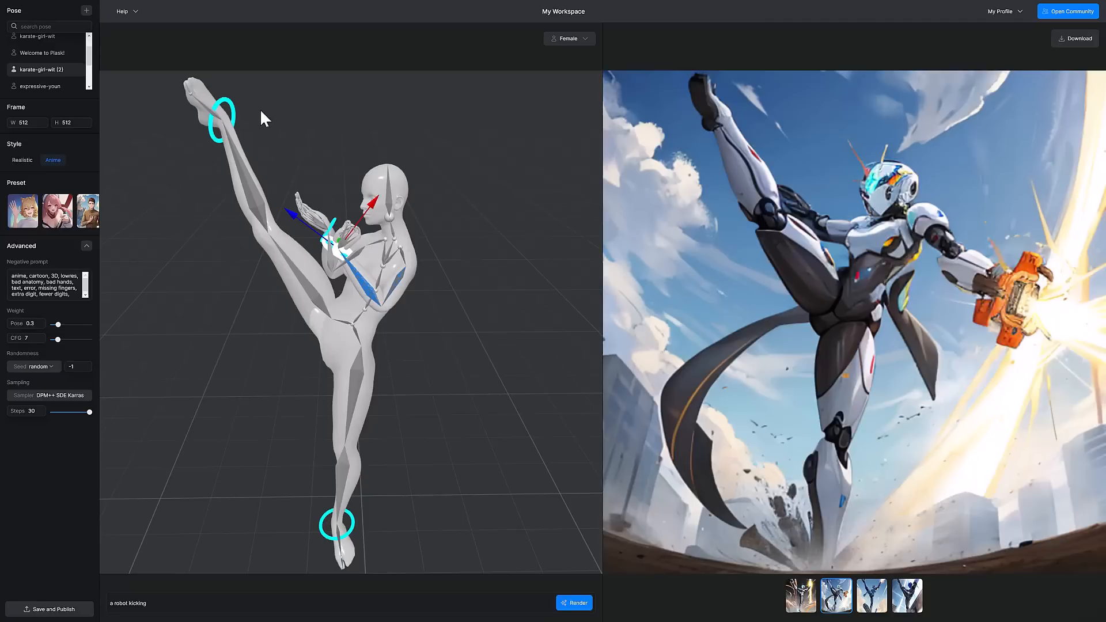
pyautogui.moveTo(849, 270)
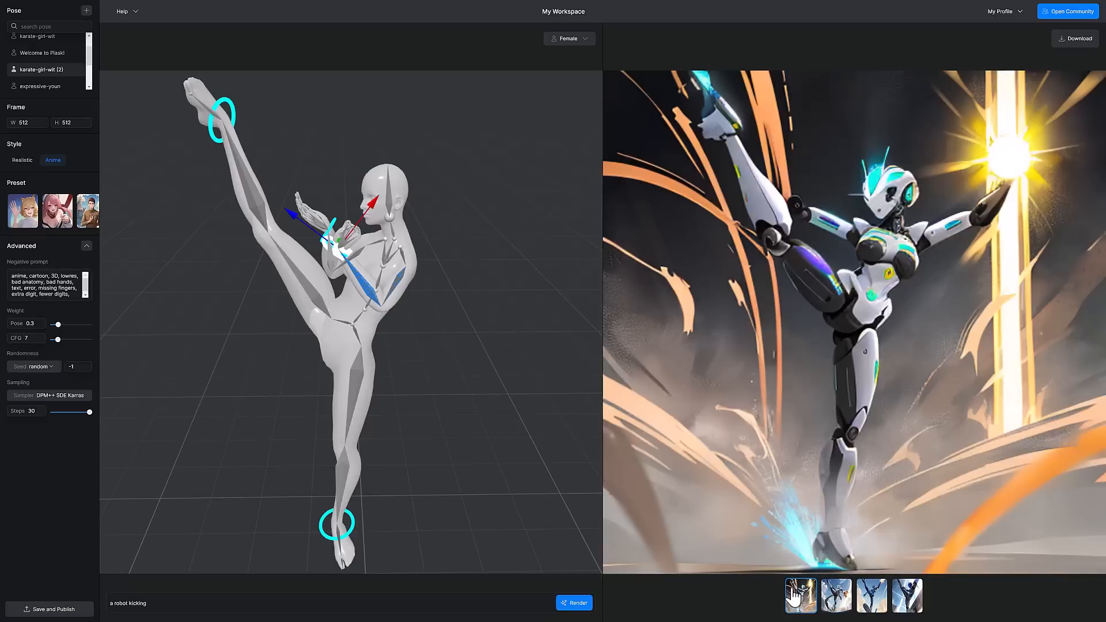
# Step: Preview the robot-kicking result thumbnails, ending on the fourth image of the blue robot
pyautogui.click(835, 595)
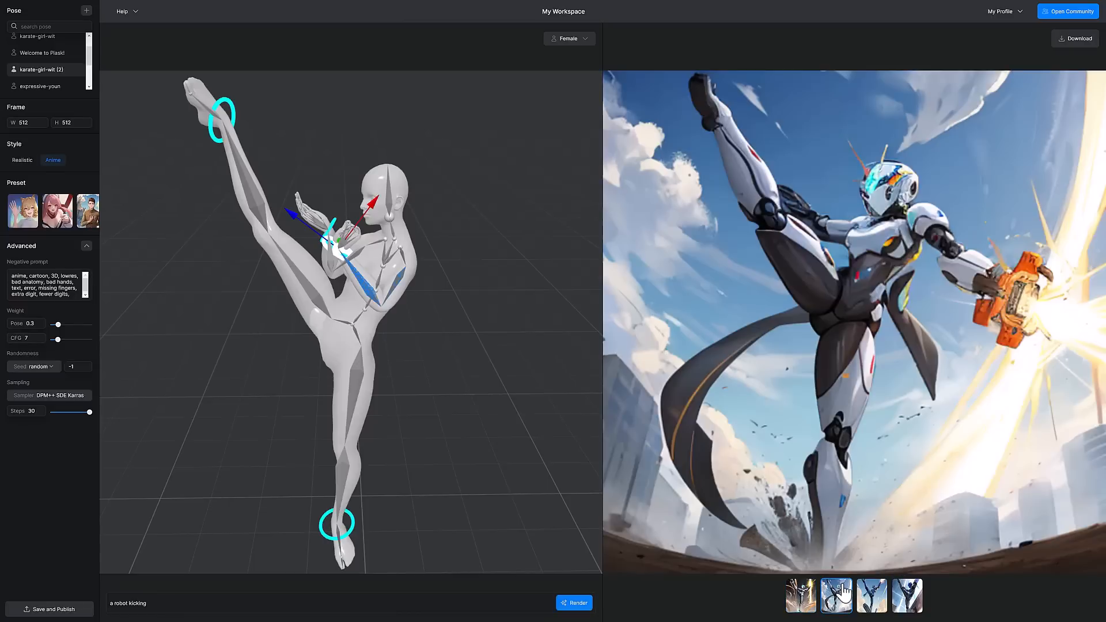
pyautogui.click(907, 595)
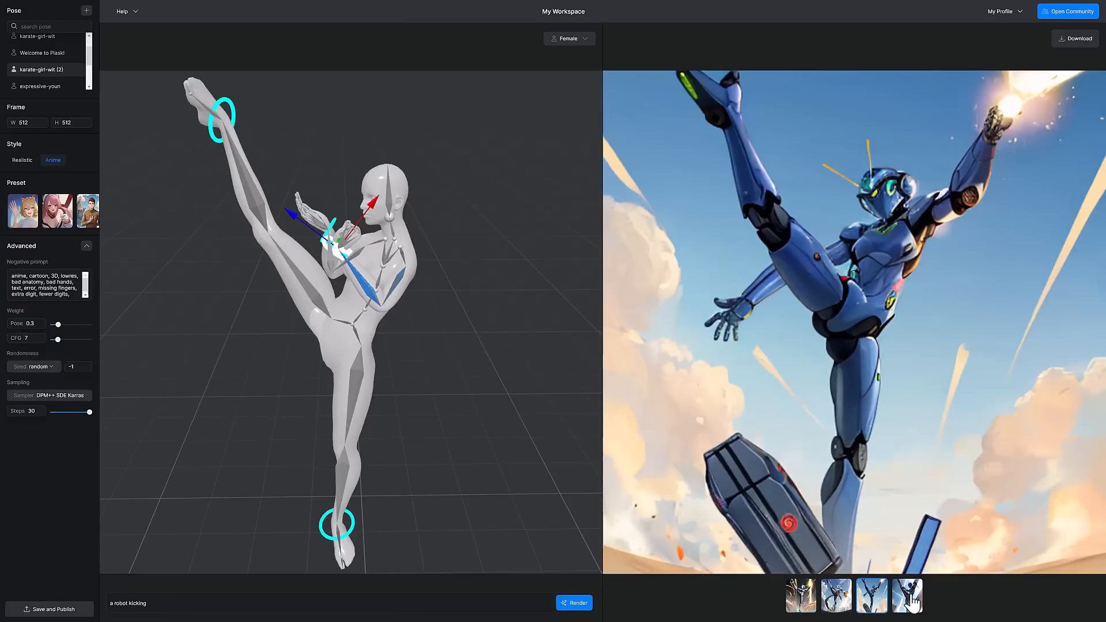
pyautogui.click(907, 594)
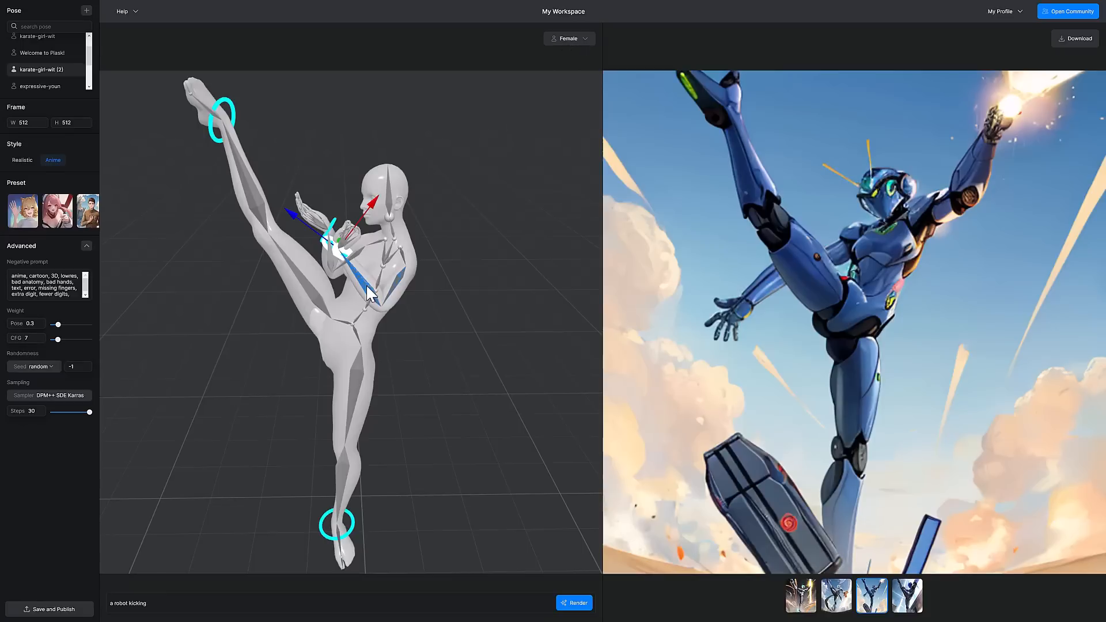
pyautogui.moveTo(882, 261)
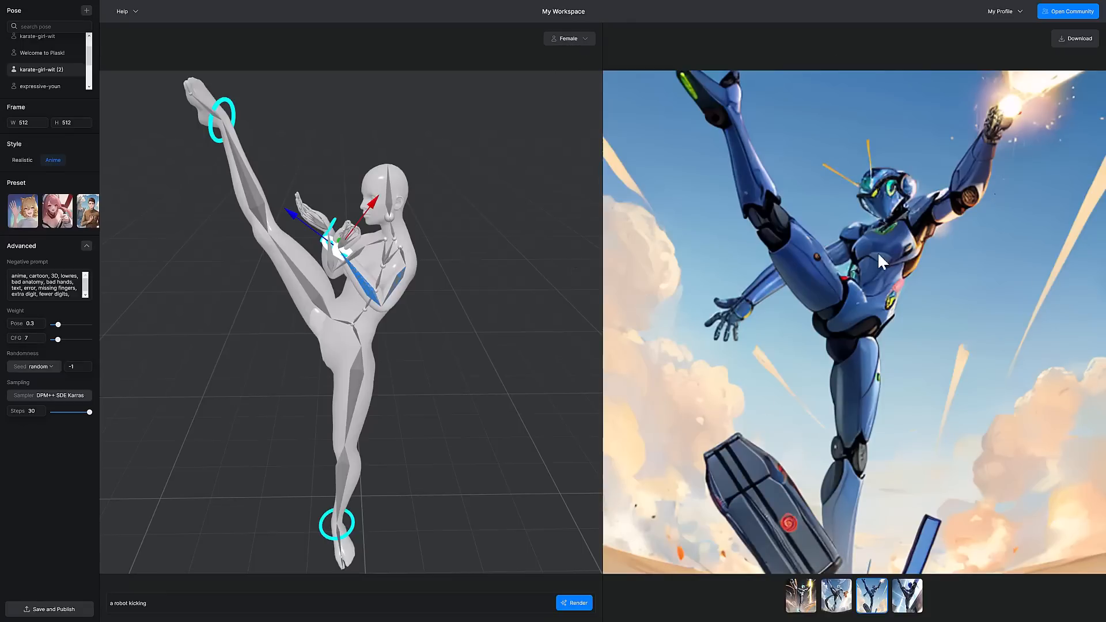